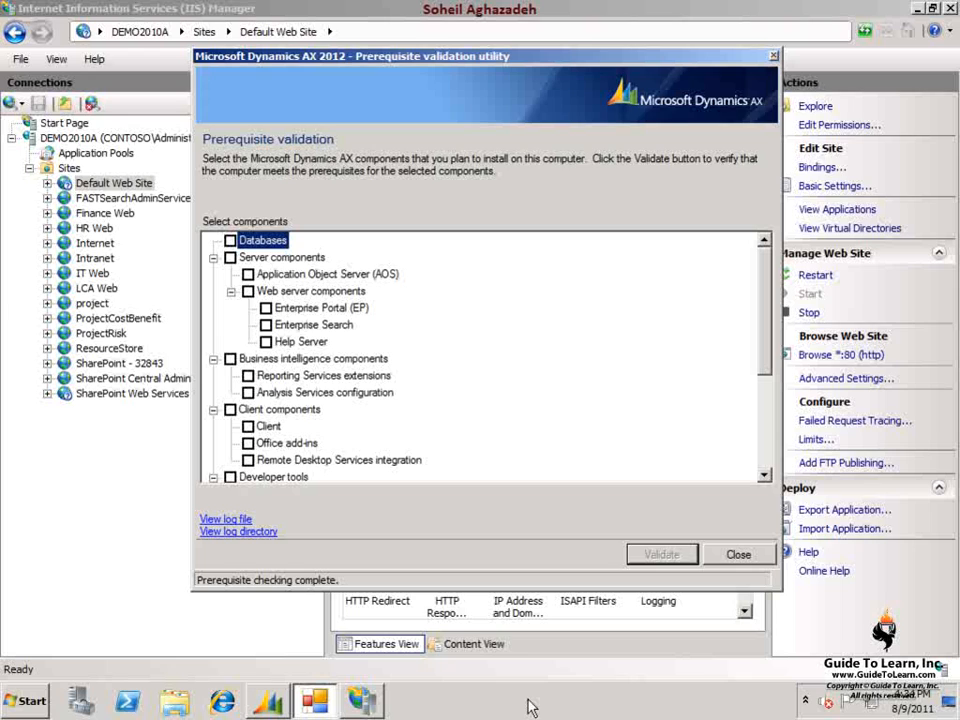
{"action": "mouse_move", "coordinate": [315, 413]}
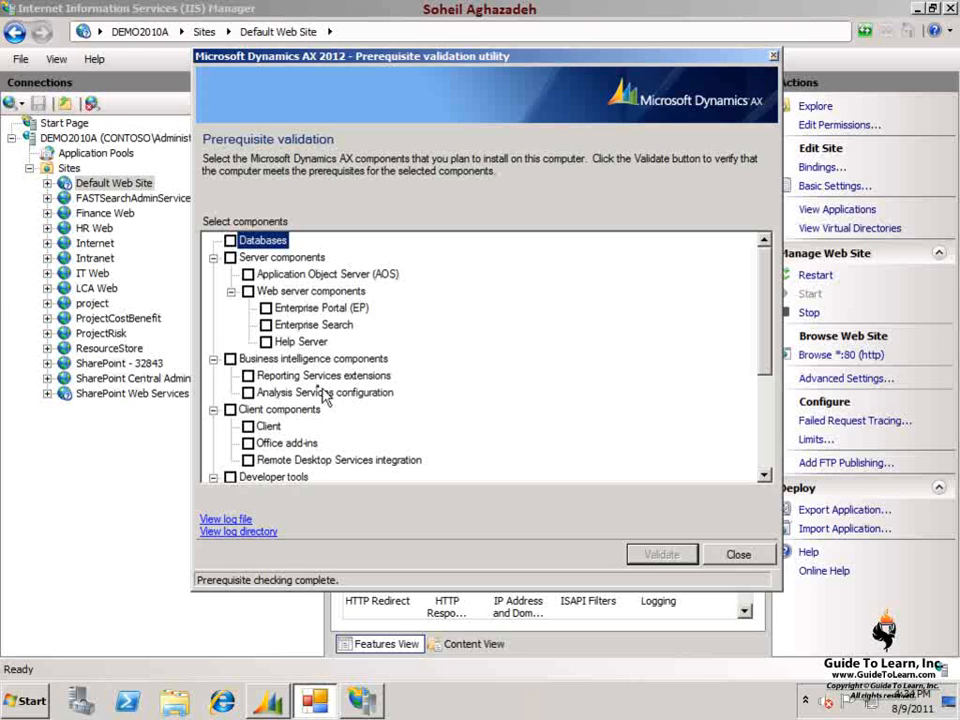
Step: Validate Reporting Services extensions: 14 checks run, 12 pass and 2 report errors
{"action": "left_click", "coordinate": [323, 375]}
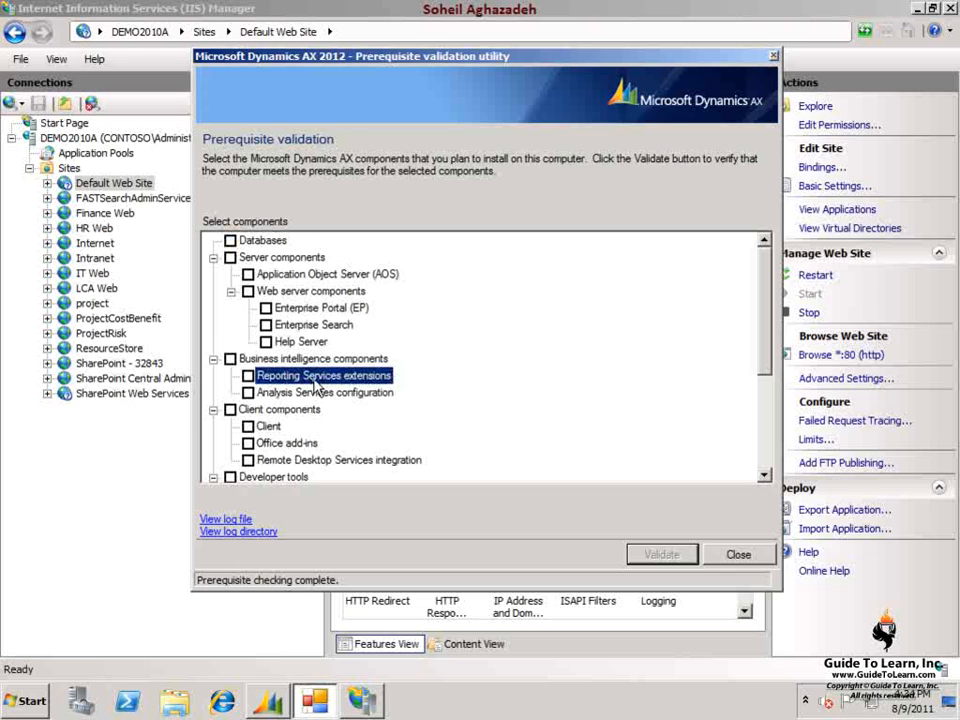
{"action": "left_click", "coordinate": [248, 375]}
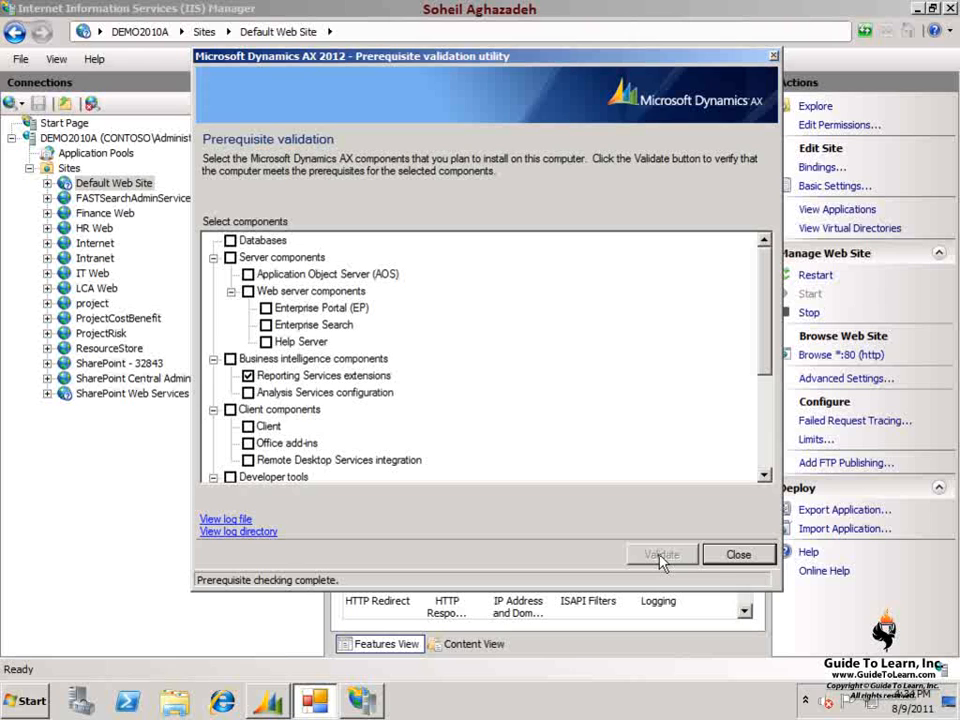
{"action": "left_click", "coordinate": [661, 554]}
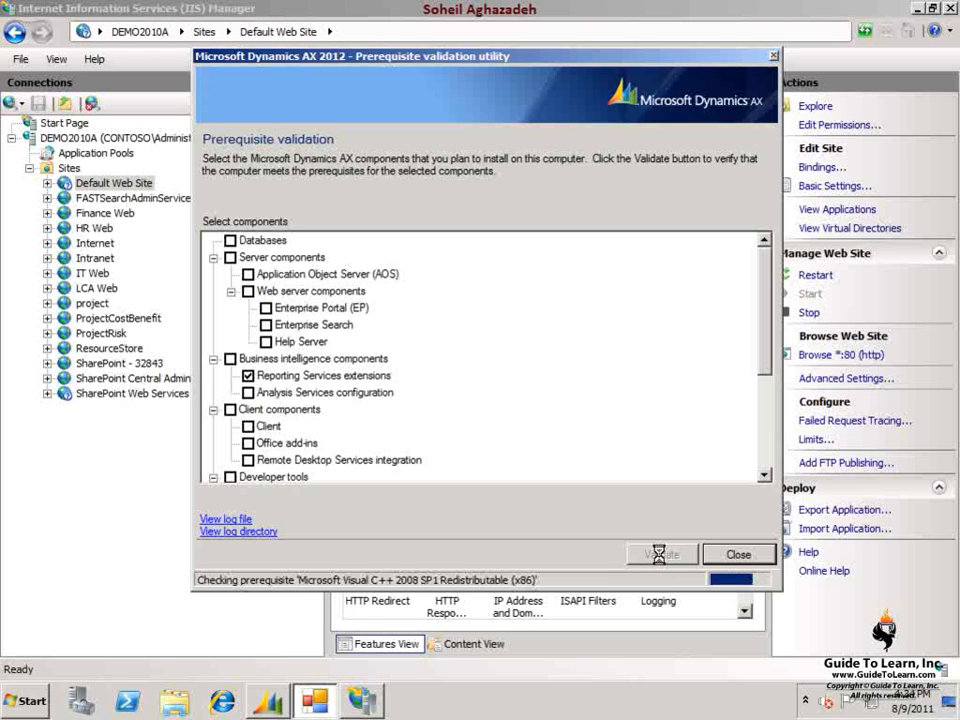
{"action": "left_click", "coordinate": [661, 554]}
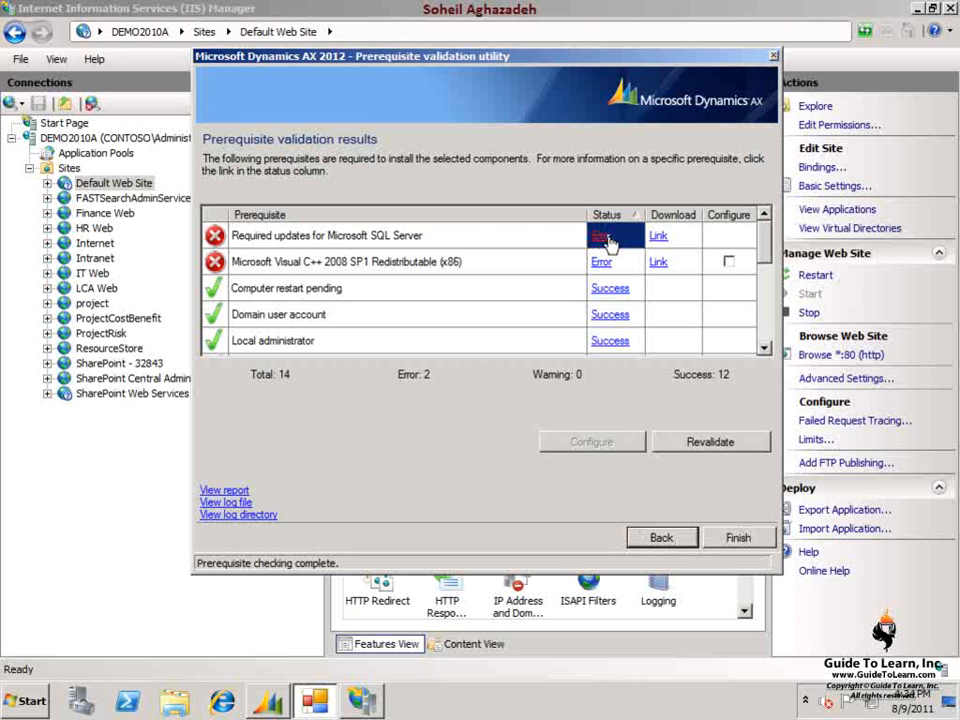
Step: Read the SQL Server Cumulative Update 3 error details, then browse the Start menu programs
{"action": "left_click", "coordinate": [600, 235]}
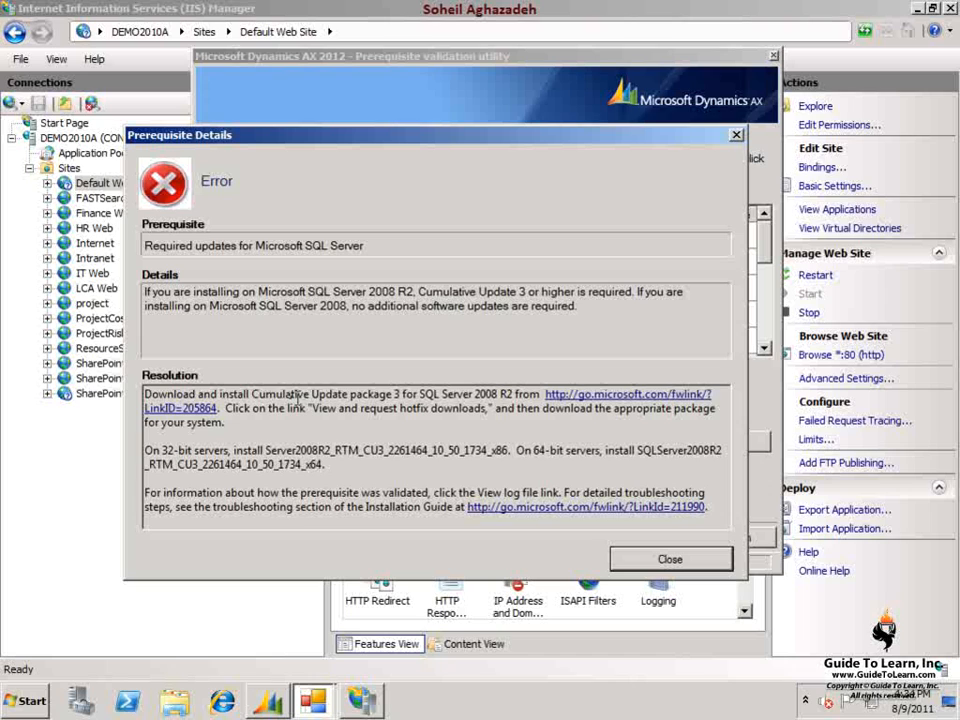
{"action": "mouse_move", "coordinate": [405, 408]}
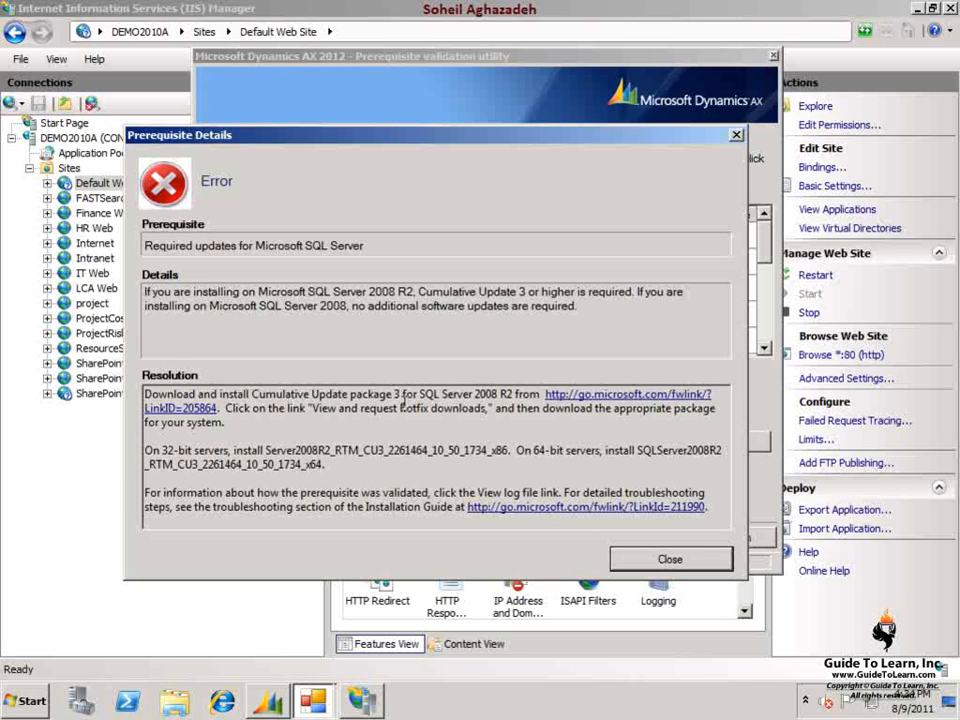
{"action": "mouse_move", "coordinate": [490, 408]}
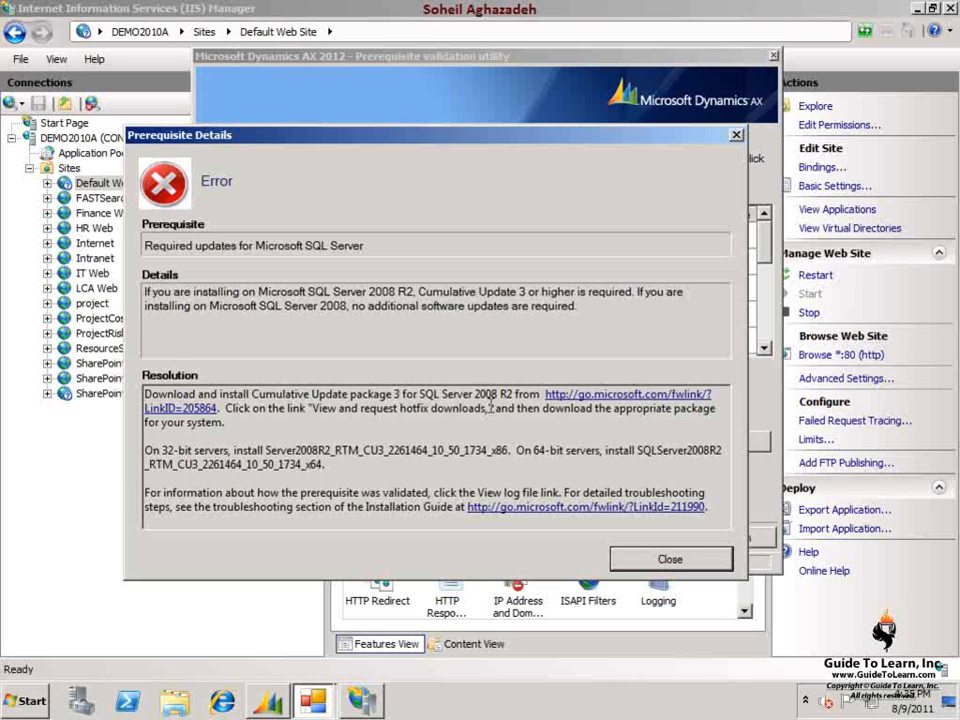
{"action": "mouse_move", "coordinate": [648, 530]}
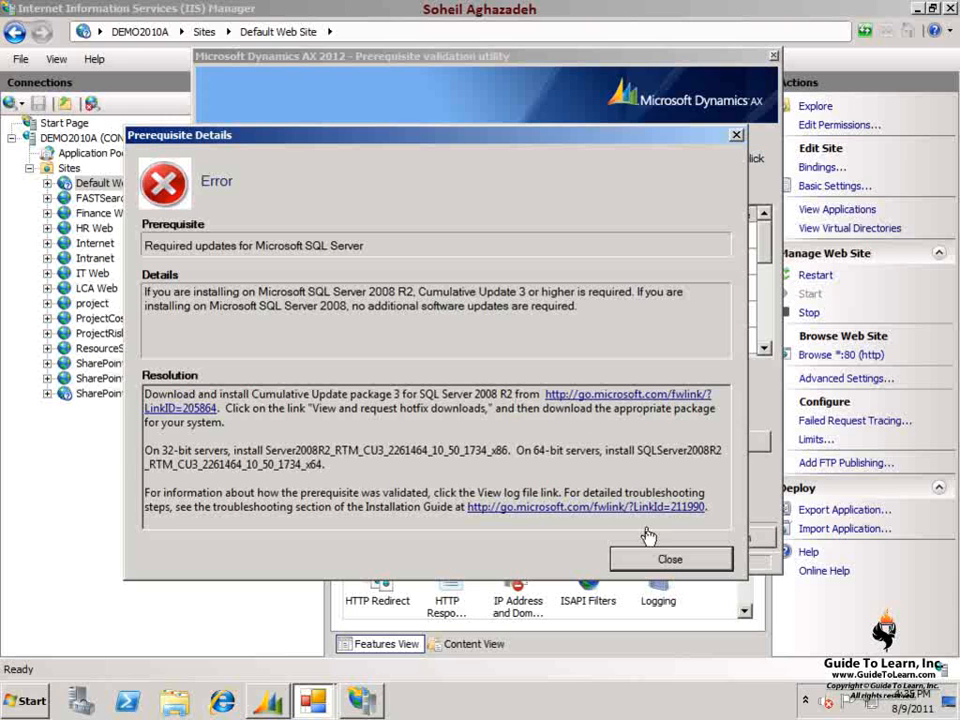
{"action": "left_click", "coordinate": [670, 559]}
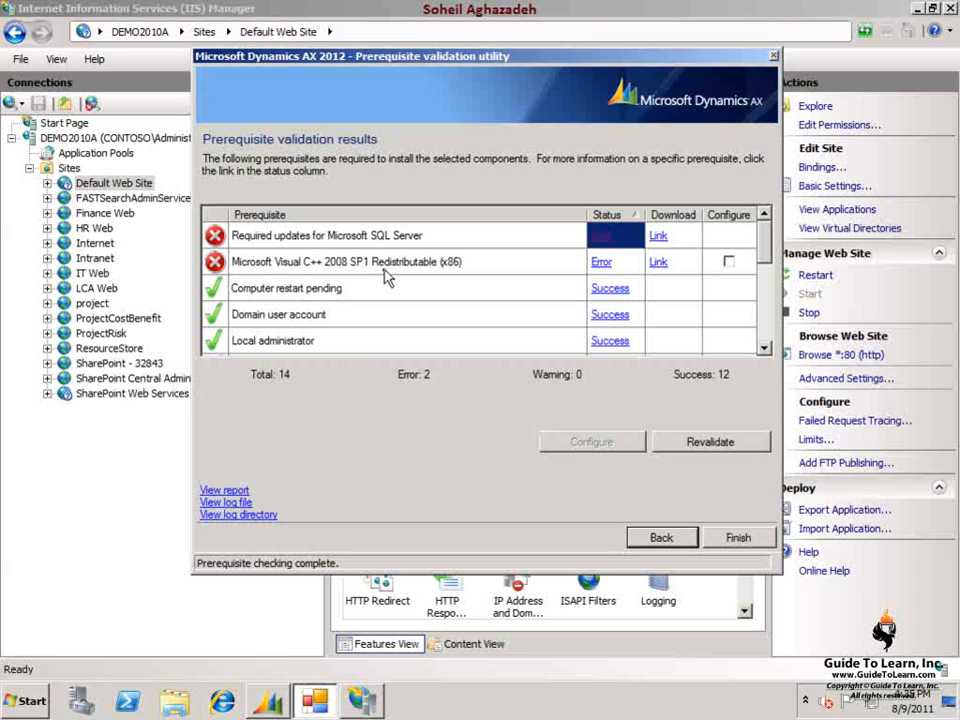
{"action": "left_click", "coordinate": [25, 700]}
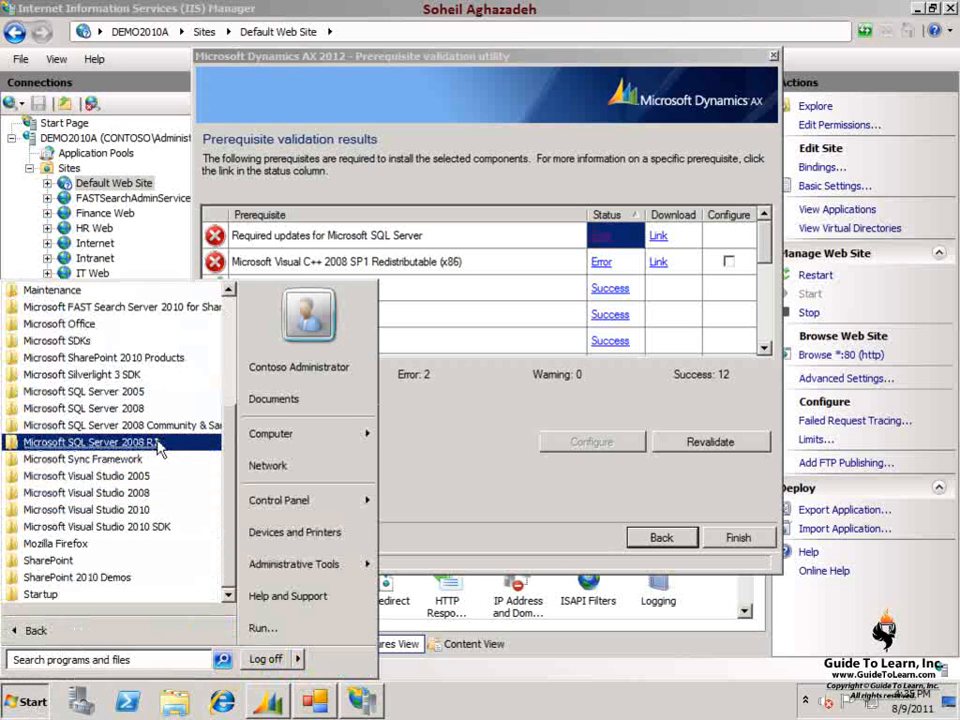
Step: Launch Reporting Services Configuration Manager and connect to the DEMO2010A\MSSQLSERVER instance
{"action": "left_click", "coordinate": [90, 442]}
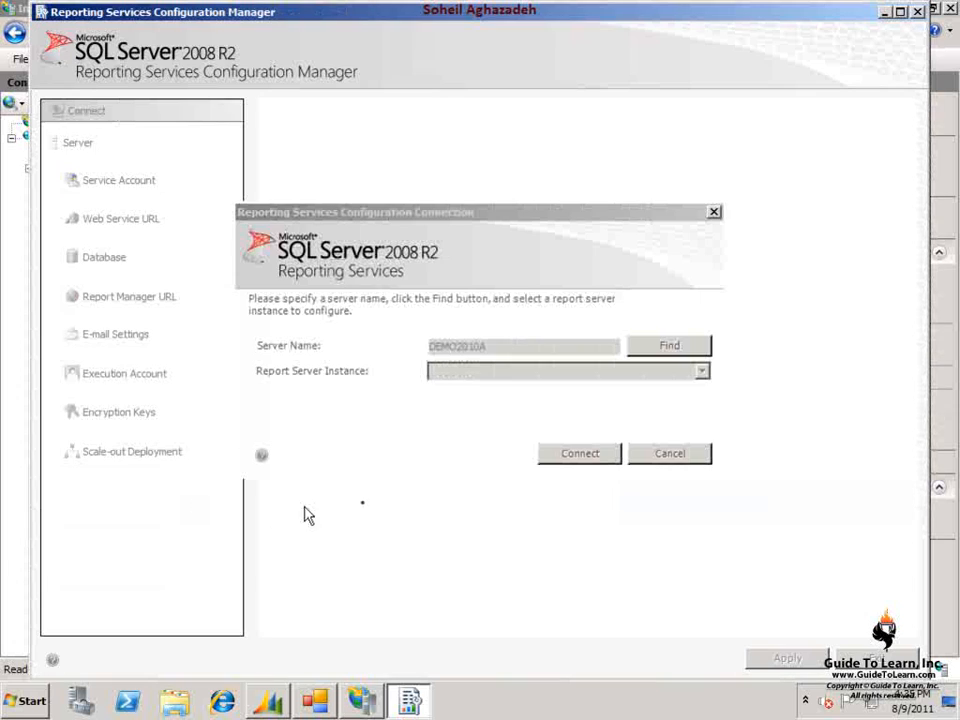
{"action": "left_click", "coordinate": [669, 345]}
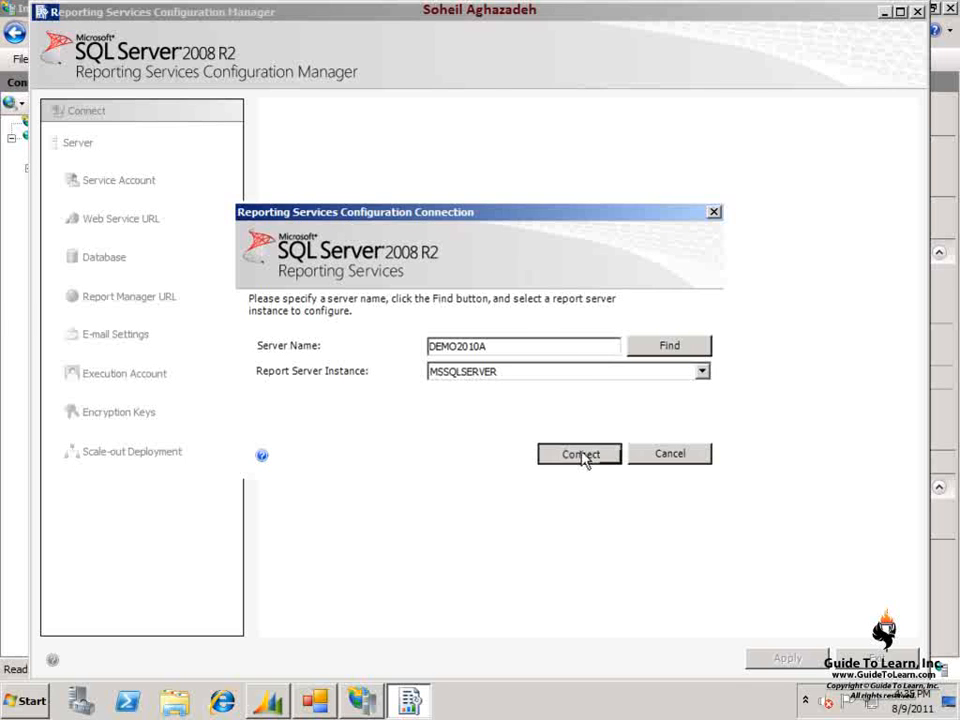
{"action": "left_click", "coordinate": [579, 453]}
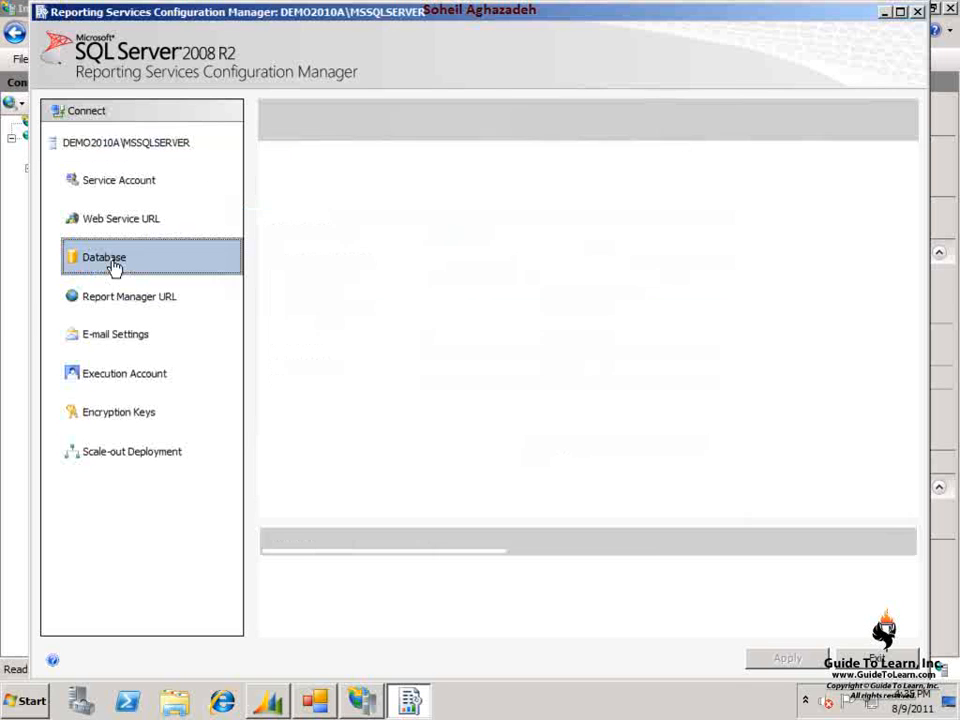
Step: Review the Database page: ReportServer on DEMO2010A, SharePoint integrated mode, CONTOSO\Administrator
{"action": "left_click", "coordinate": [104, 257]}
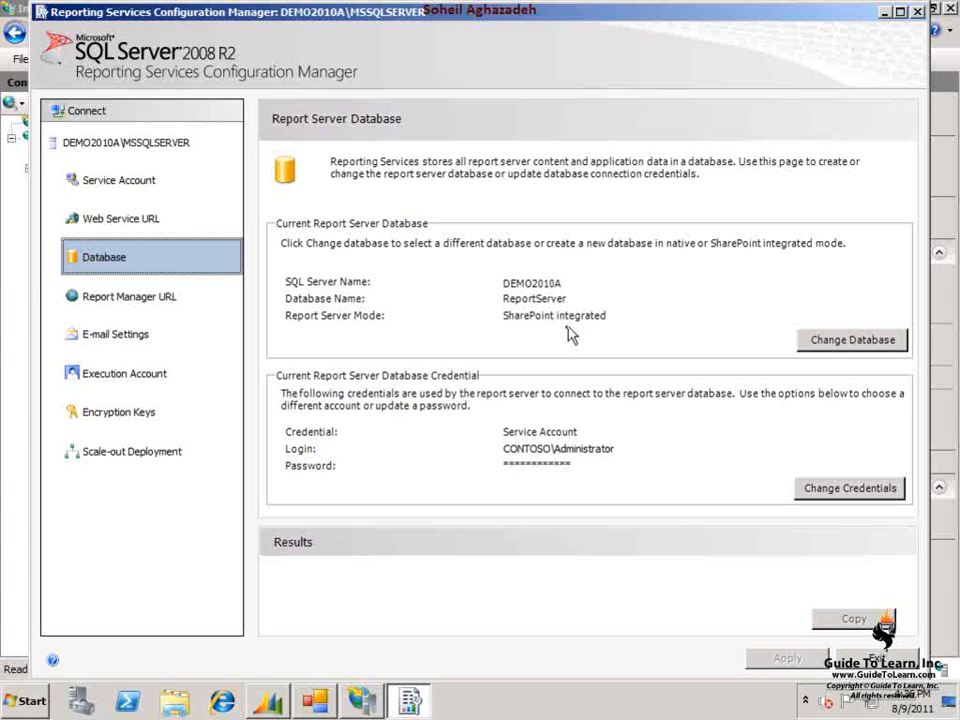
{"action": "mouse_move", "coordinate": [348, 168]}
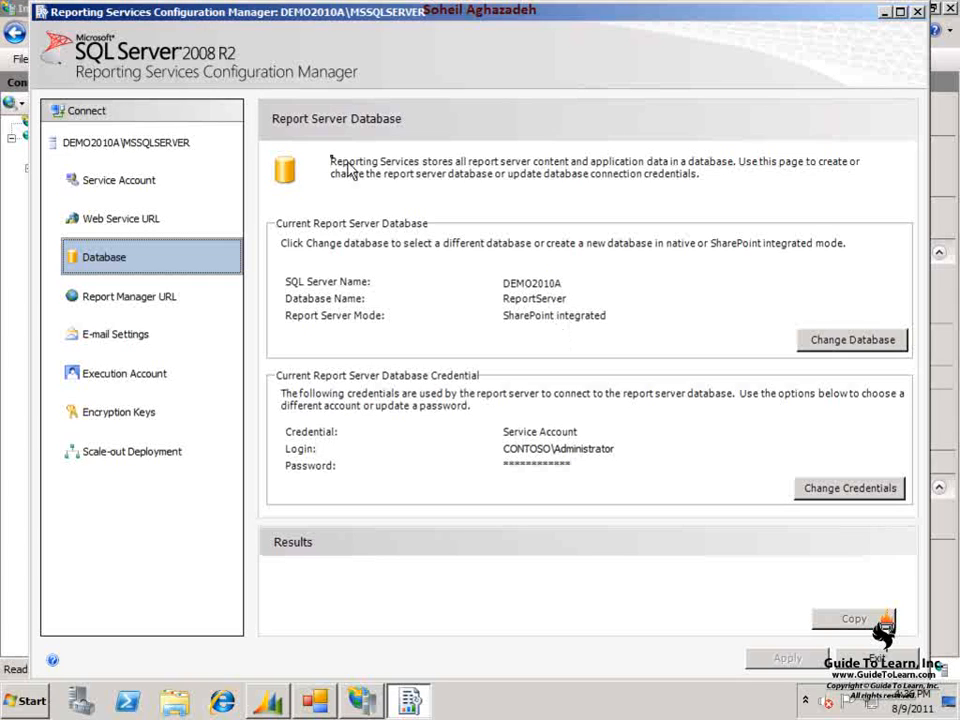
{"action": "mouse_move", "coordinate": [365, 160]}
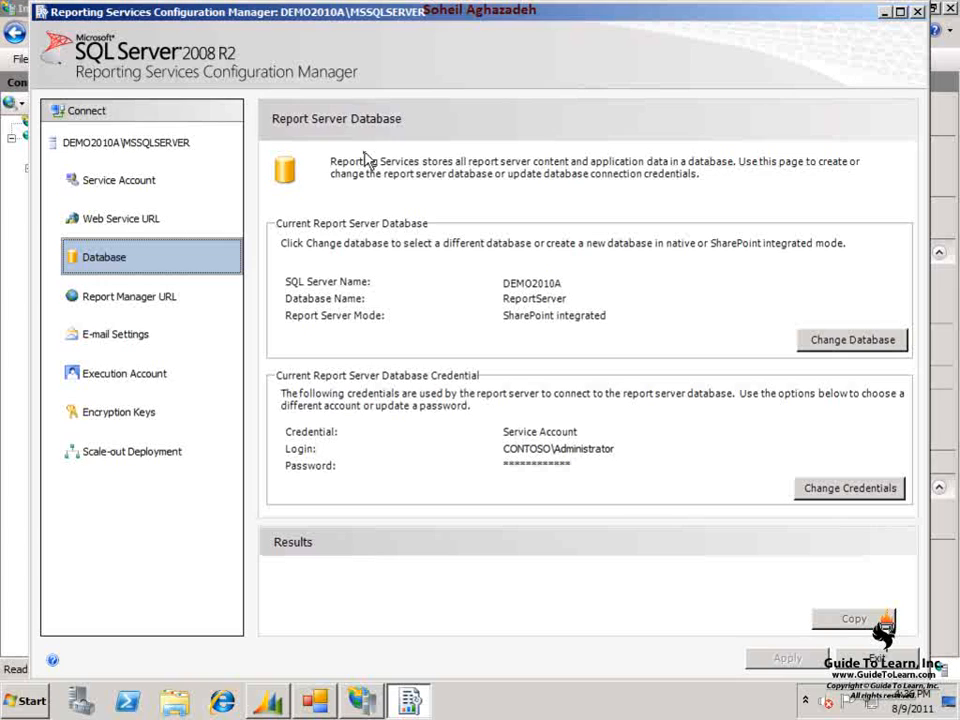
{"action": "mouse_move", "coordinate": [770, 315]}
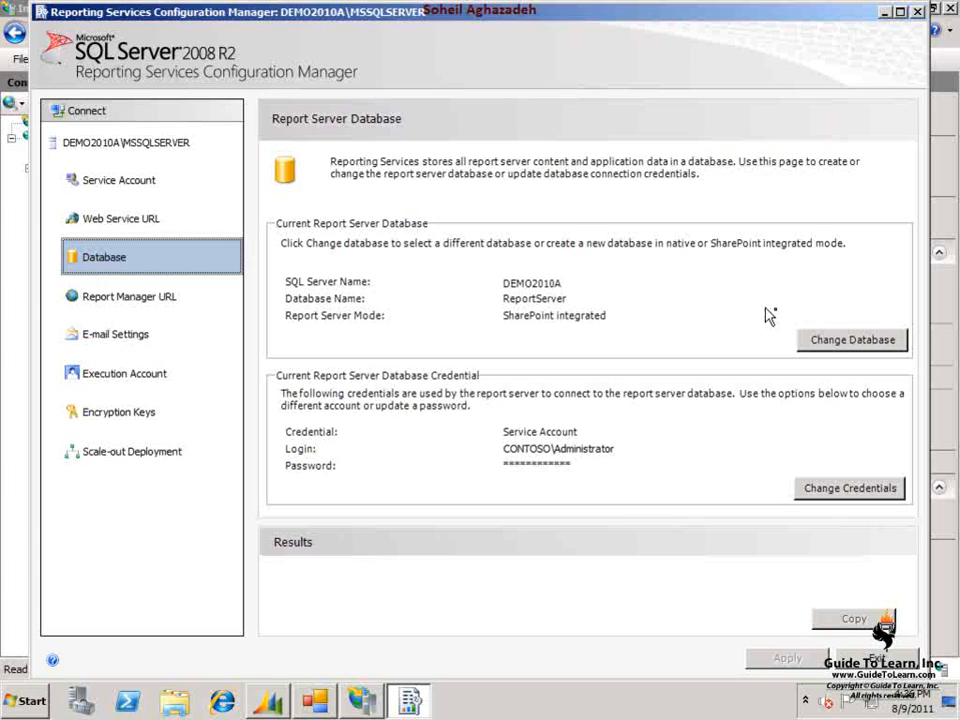
{"action": "mouse_move", "coordinate": [595, 318]}
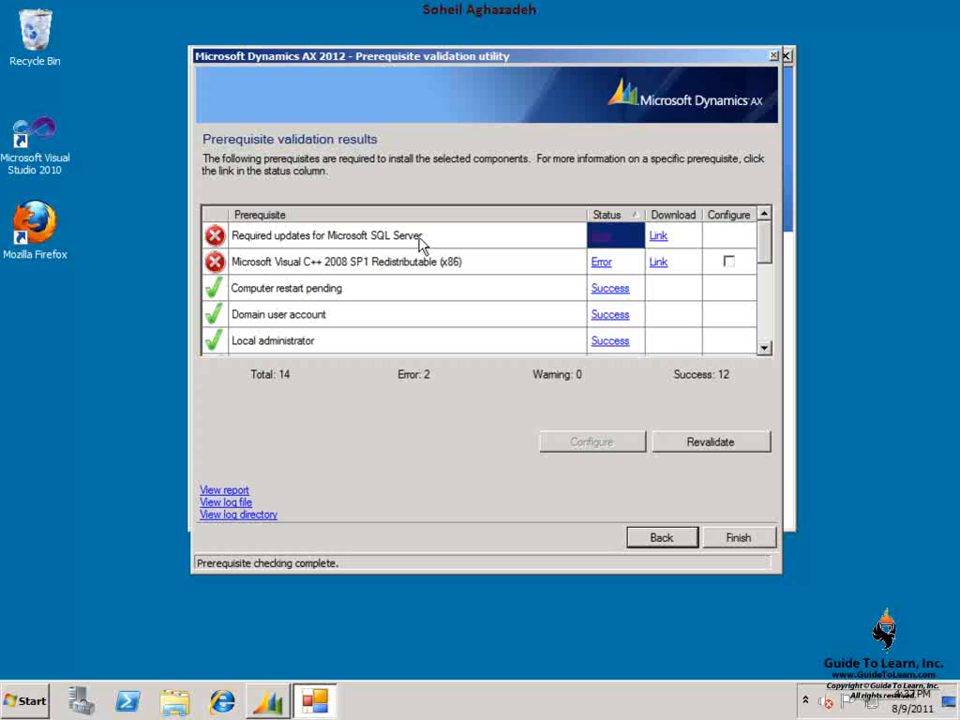
Step: Validate Analysis Services configuration, confirm all 11 checks pass, and go back to component selection
{"action": "left_click", "coordinate": [661, 537]}
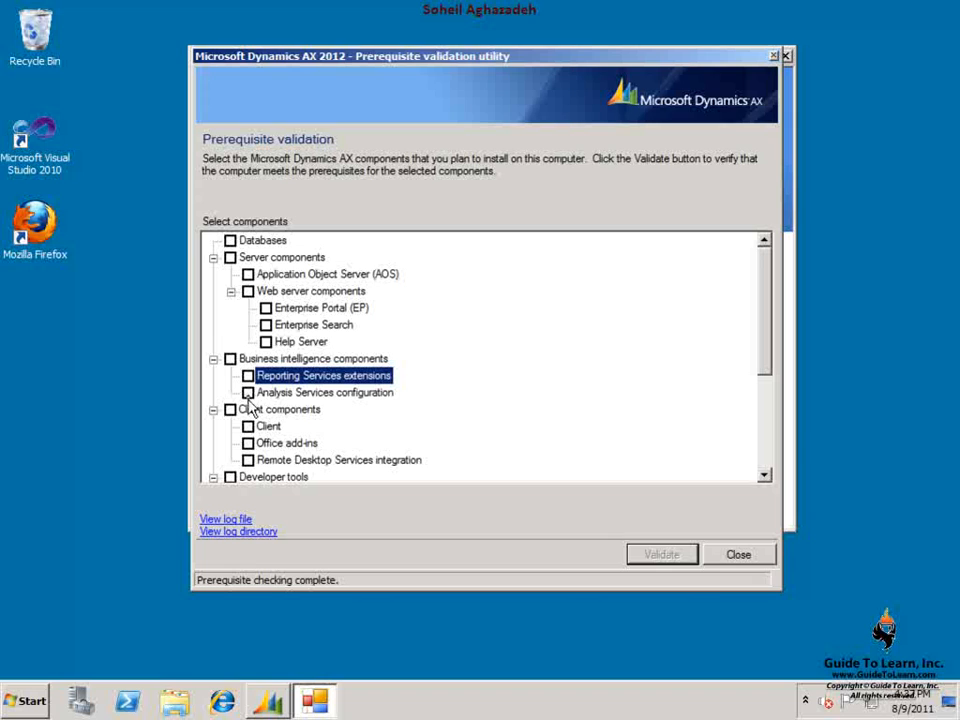
{"action": "left_click", "coordinate": [248, 392]}
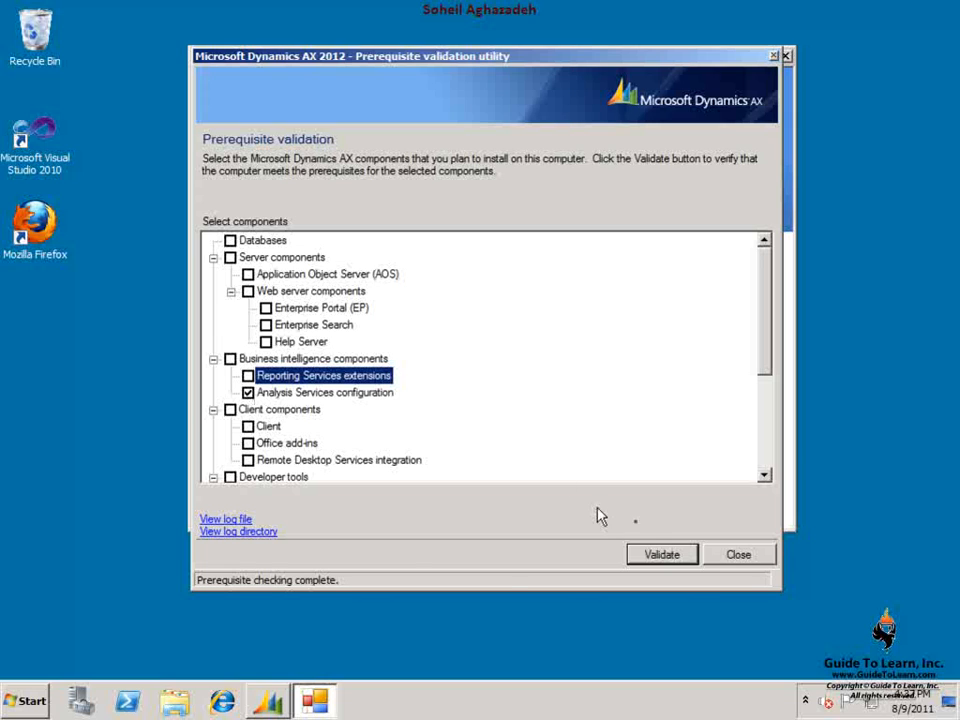
{"action": "left_click", "coordinate": [660, 554]}
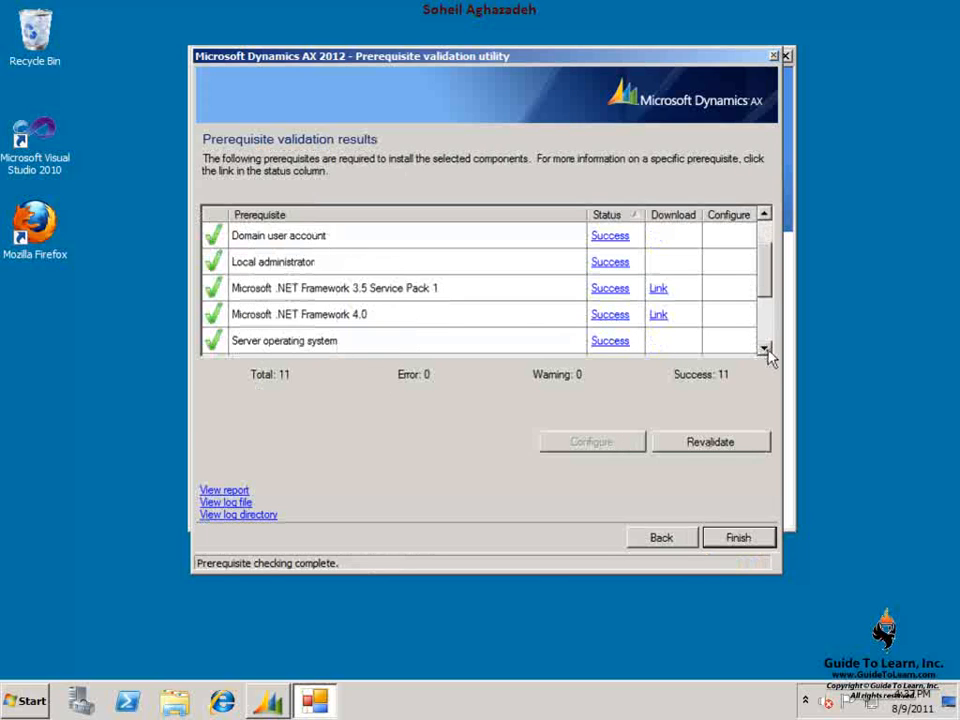
{"action": "left_click", "coordinate": [765, 215]}
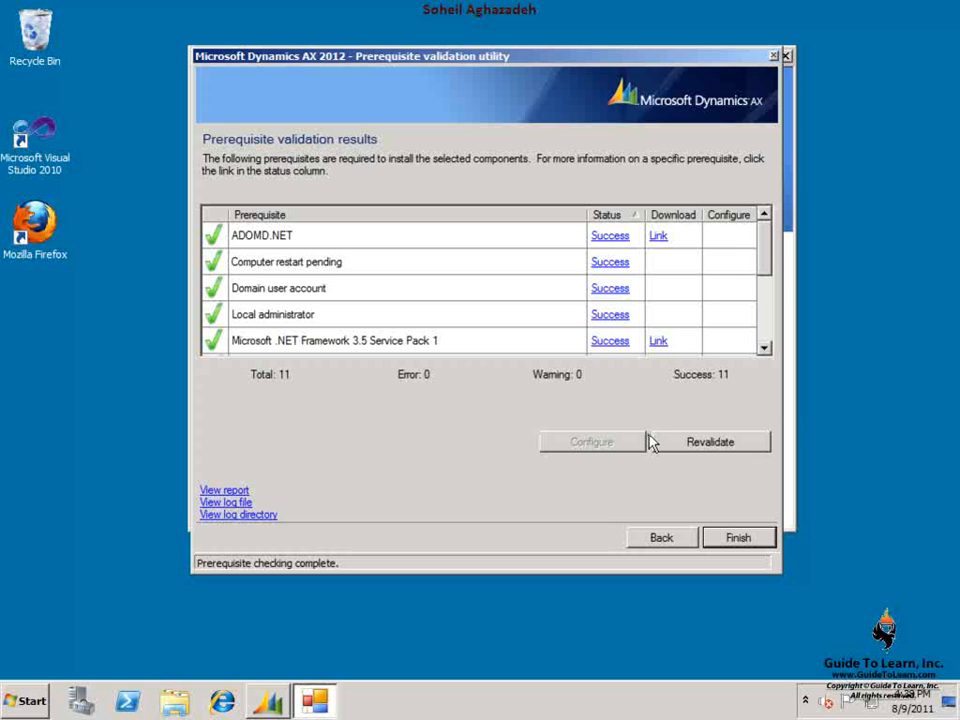
{"action": "left_click", "coordinate": [660, 537]}
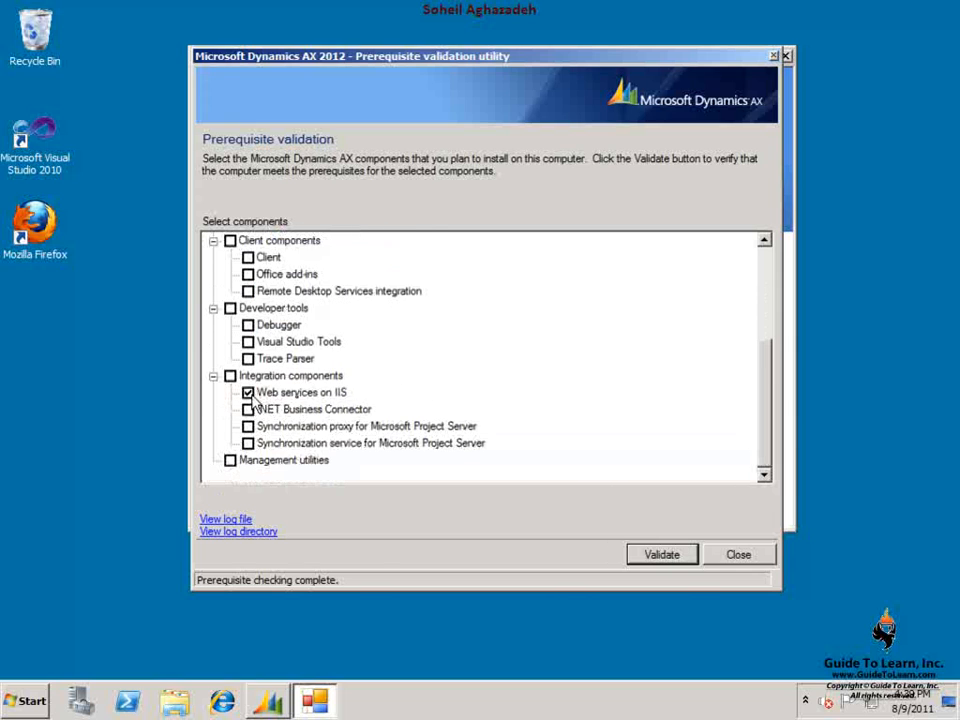
Step: Validate Web services on IIS, review its 12 successful checks, and go back
{"action": "left_click", "coordinate": [661, 554]}
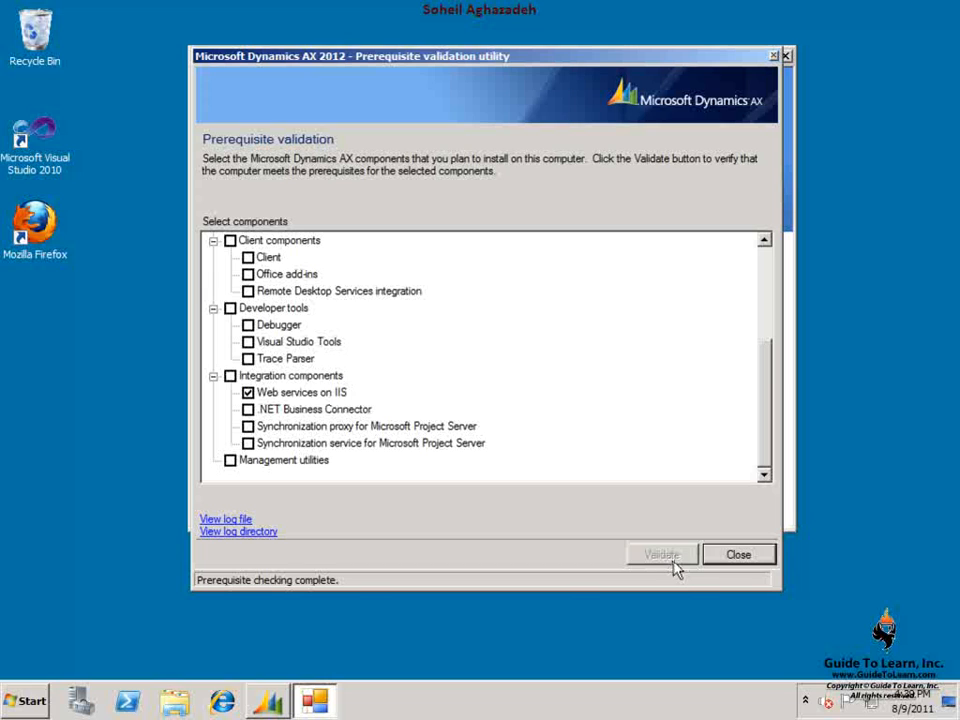
{"action": "left_click", "coordinate": [660, 554]}
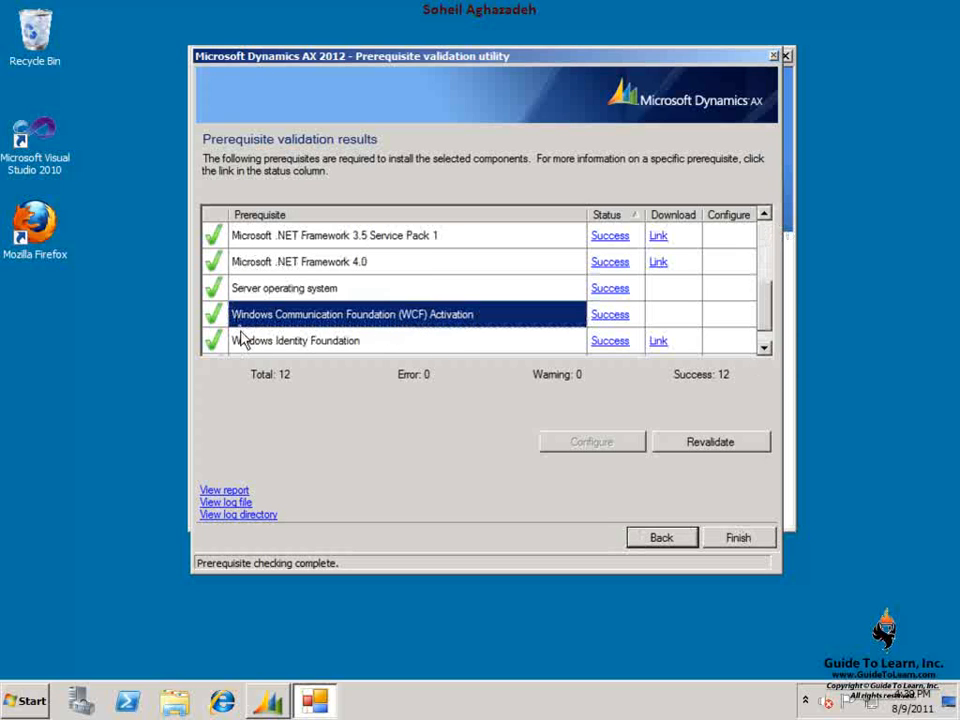
{"action": "mouse_move", "coordinate": [453, 330]}
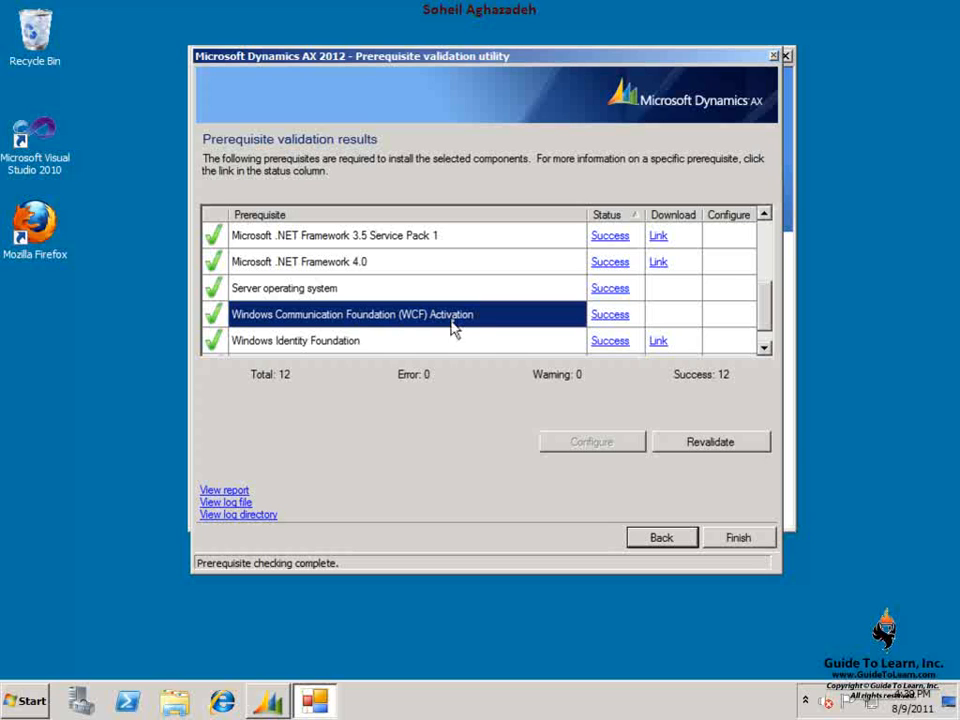
{"action": "mouse_move", "coordinate": [462, 323]}
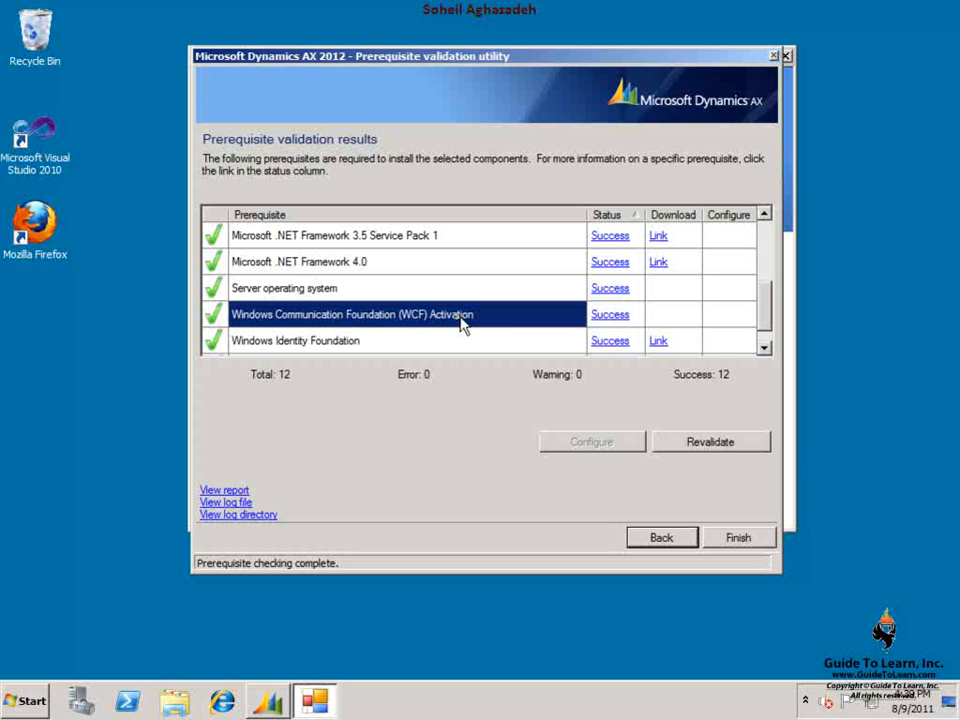
{"action": "left_click", "coordinate": [661, 537]}
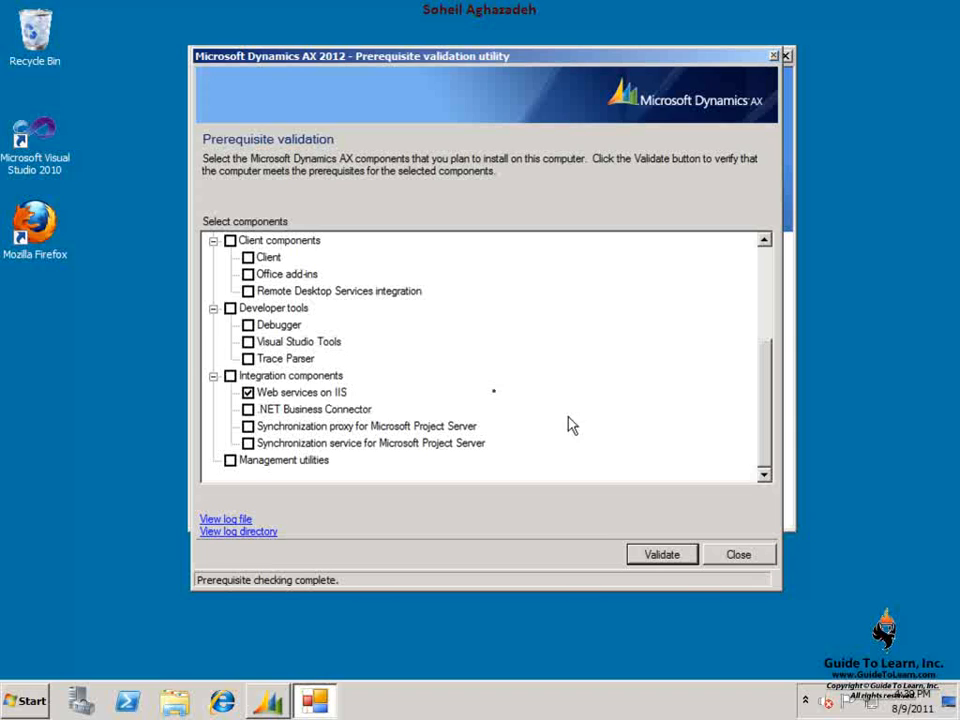
Step: Swap Web services on IIS for the Synchronization proxy and validate it: all 9 checks pass
{"action": "left_click", "coordinate": [248, 392]}
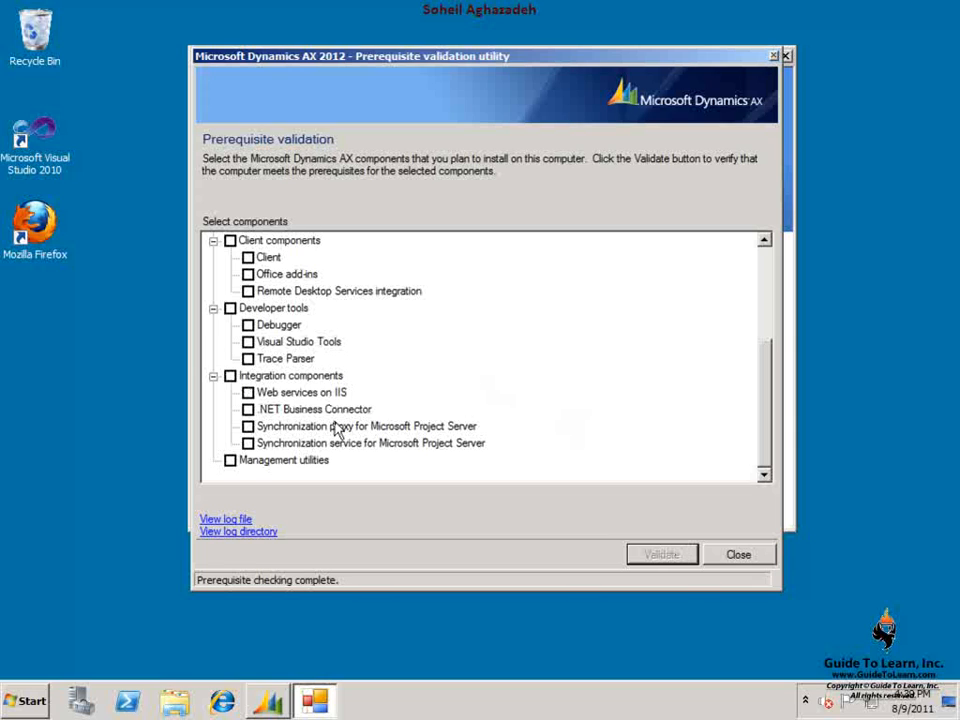
{"action": "mouse_move", "coordinate": [333, 435]}
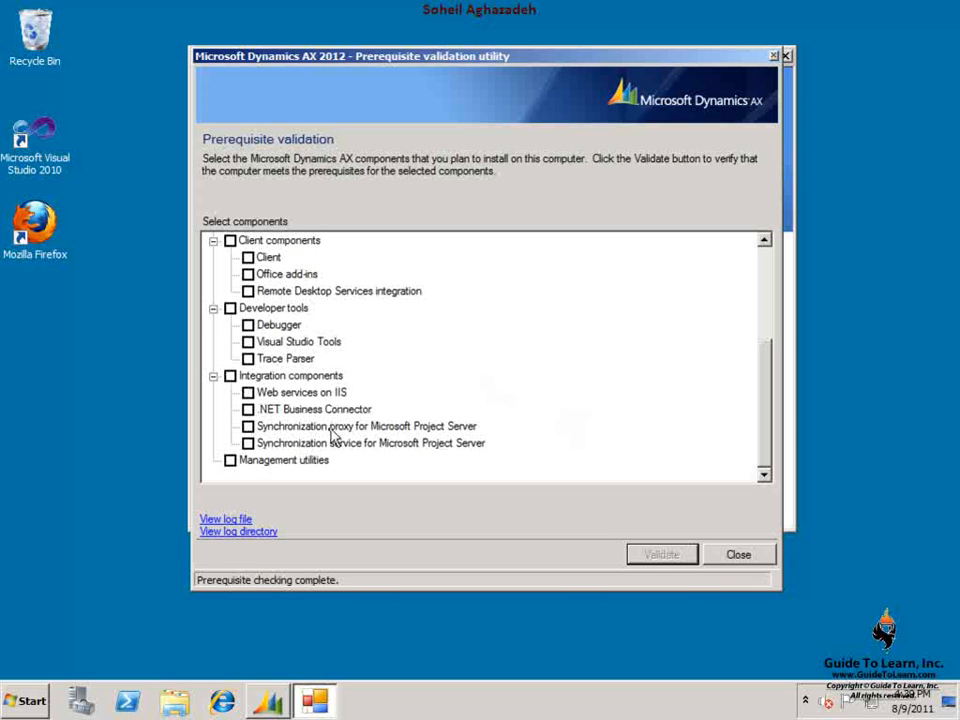
{"action": "left_click", "coordinate": [248, 426]}
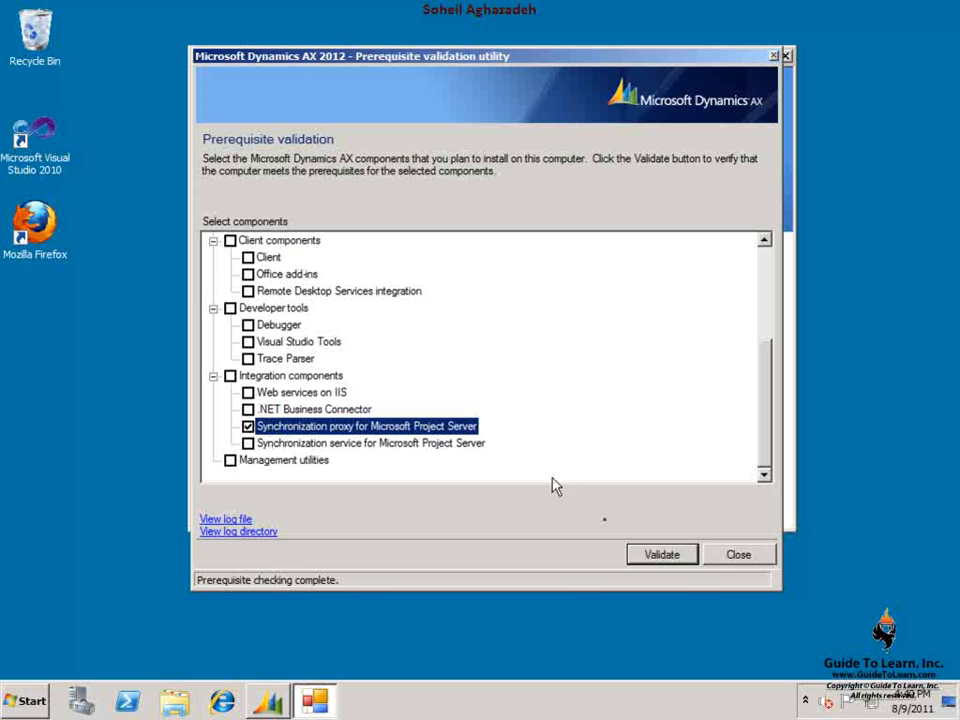
{"action": "left_click", "coordinate": [661, 554]}
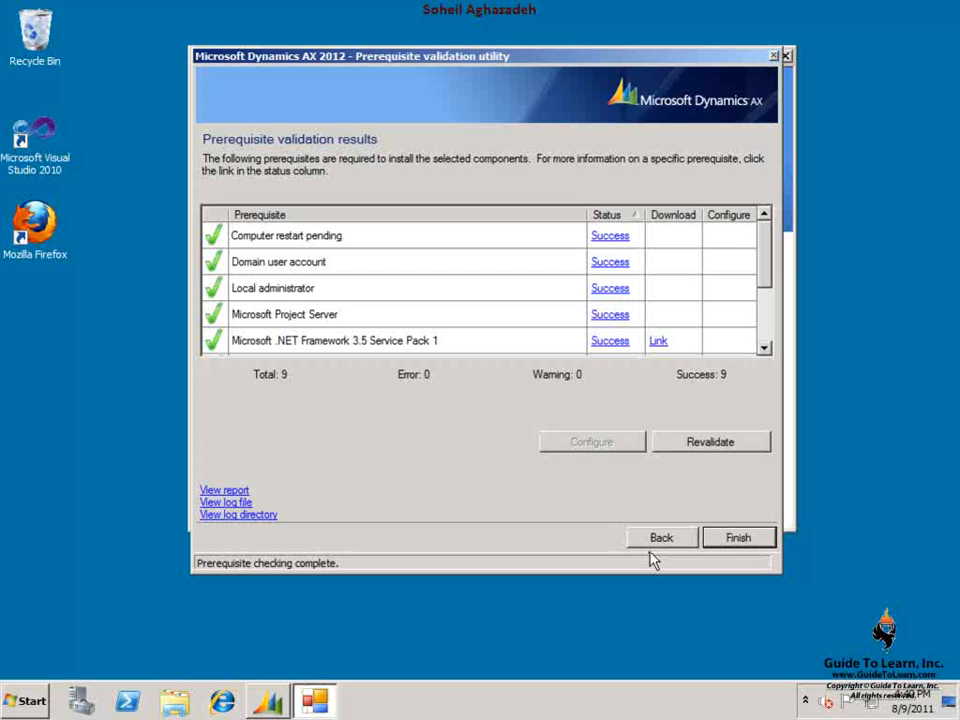
{"action": "mouse_move", "coordinate": [335, 325]}
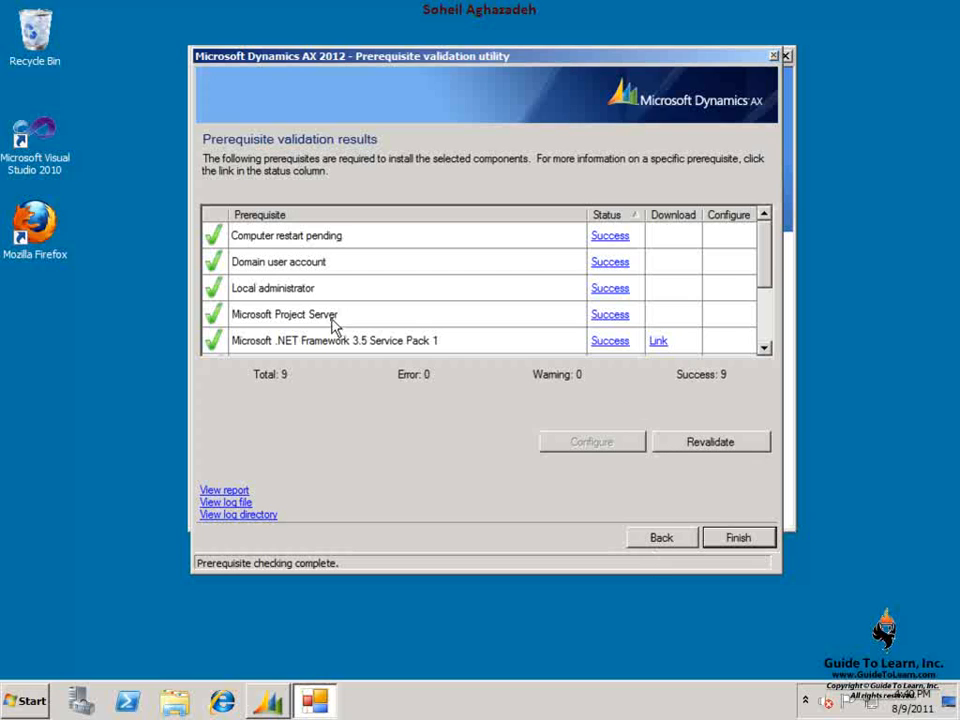
{"action": "left_click", "coordinate": [284, 314]}
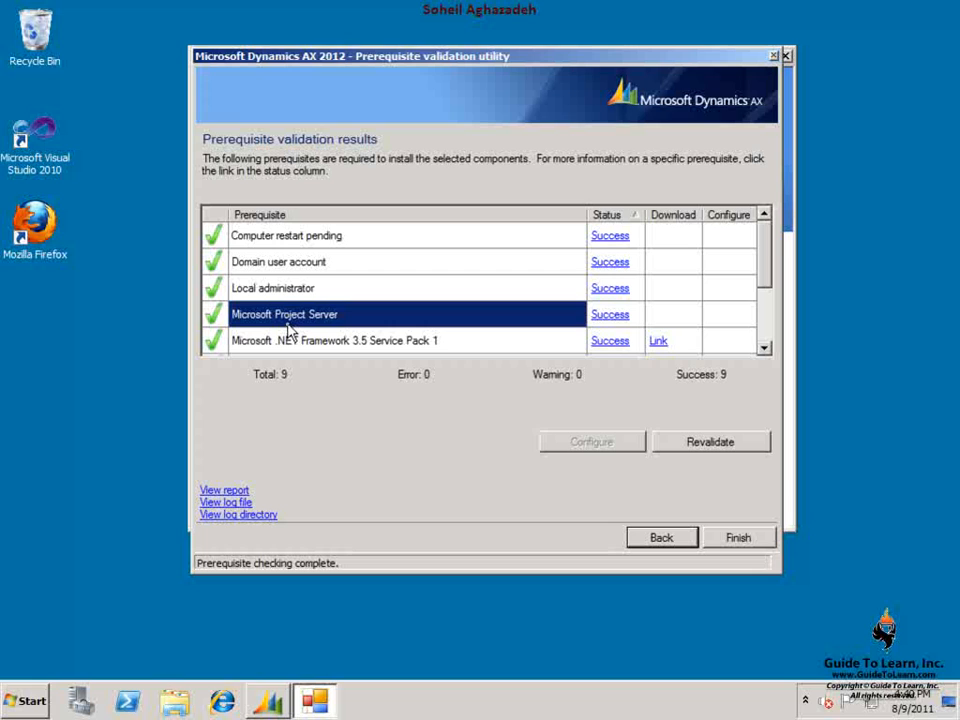
{"action": "left_click", "coordinate": [661, 537]}
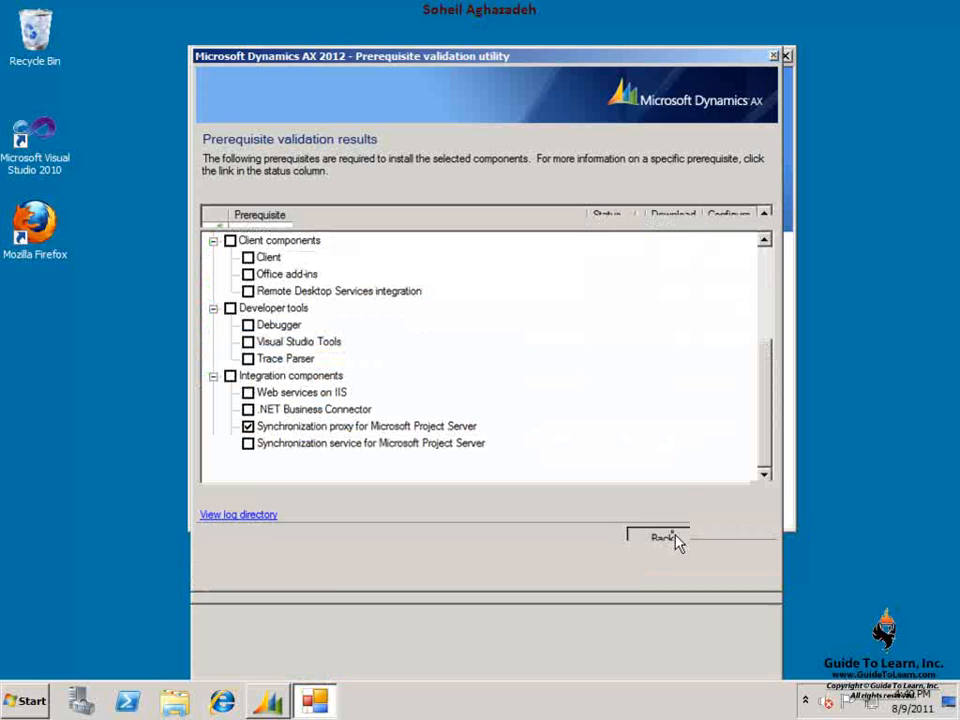
Step: Replace the proxy with the Synchronization service and validate it: 9 checks, 1 error
{"action": "left_click", "coordinate": [662, 538]}
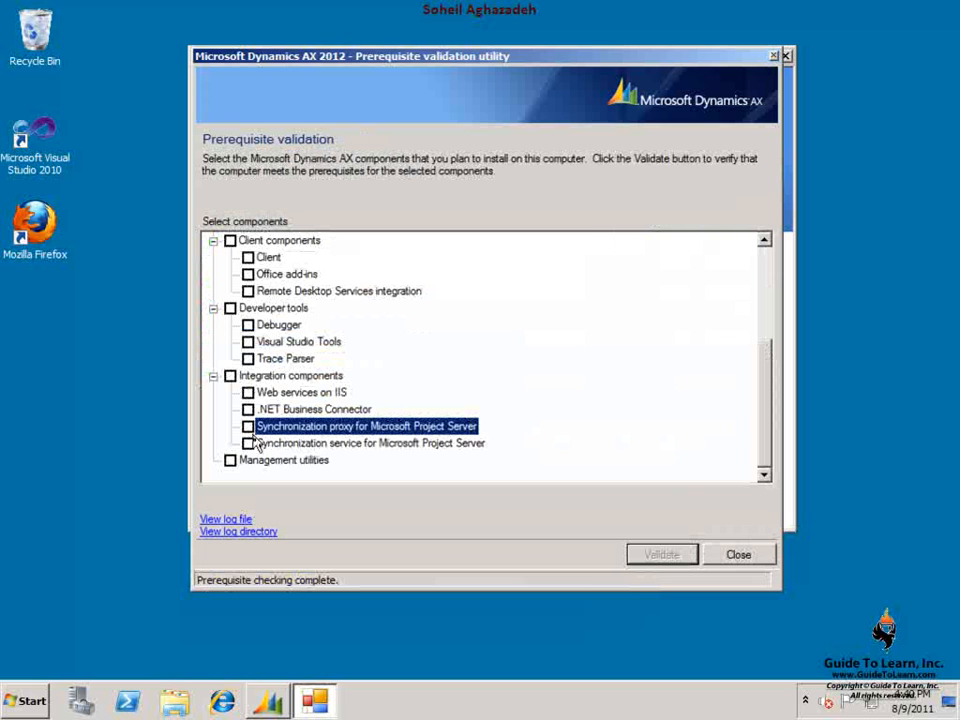
{"action": "left_click", "coordinate": [249, 443]}
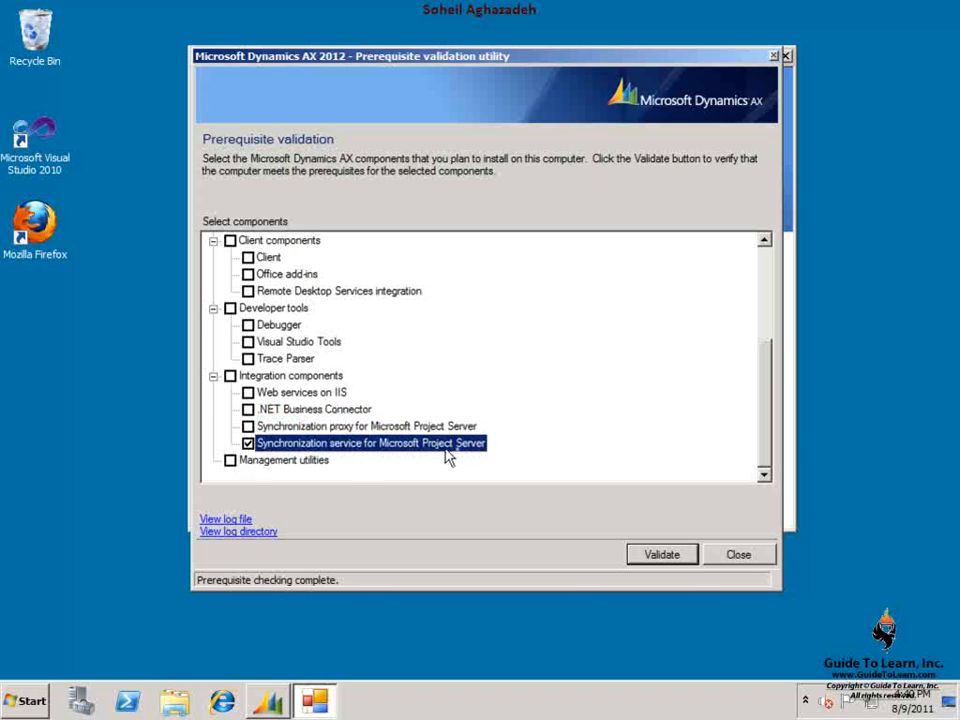
{"action": "left_click", "coordinate": [661, 554]}
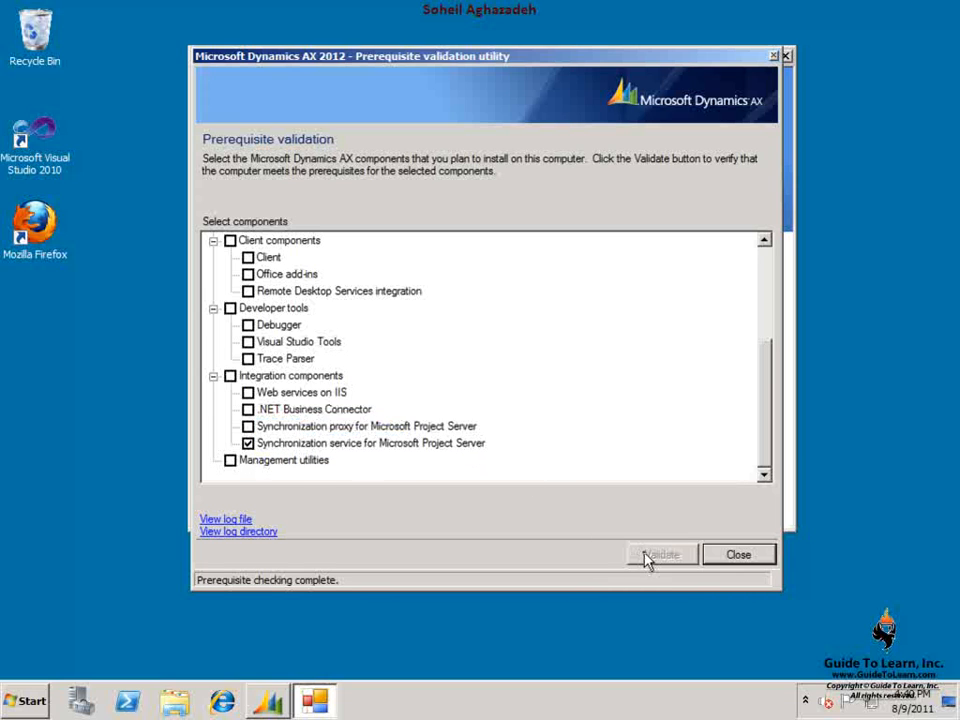
{"action": "left_click", "coordinate": [660, 554]}
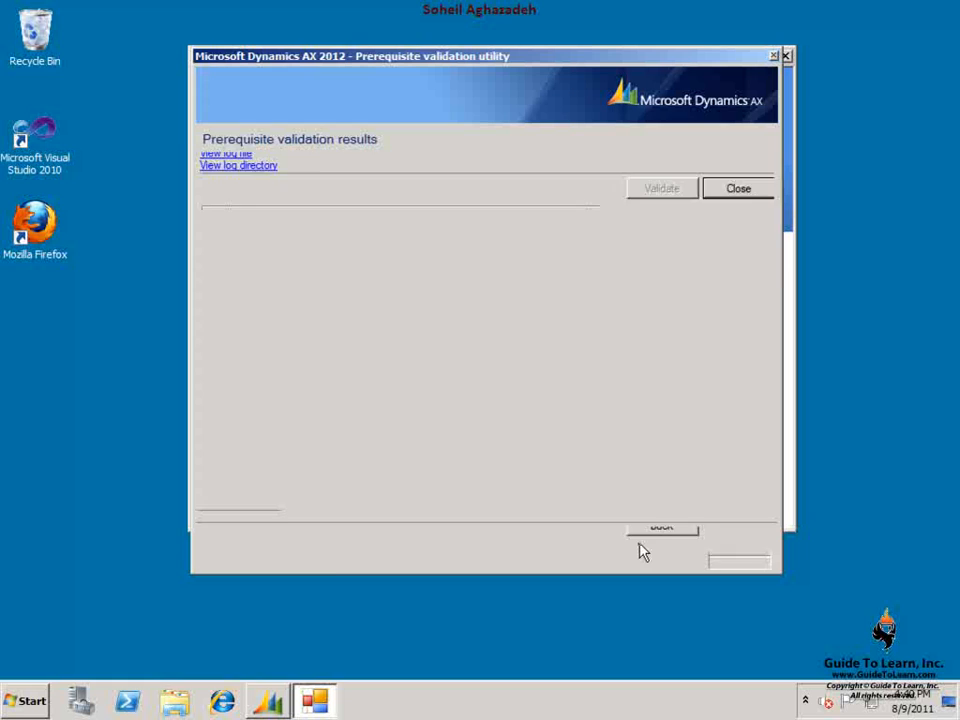
{"action": "left_click", "coordinate": [660, 188]}
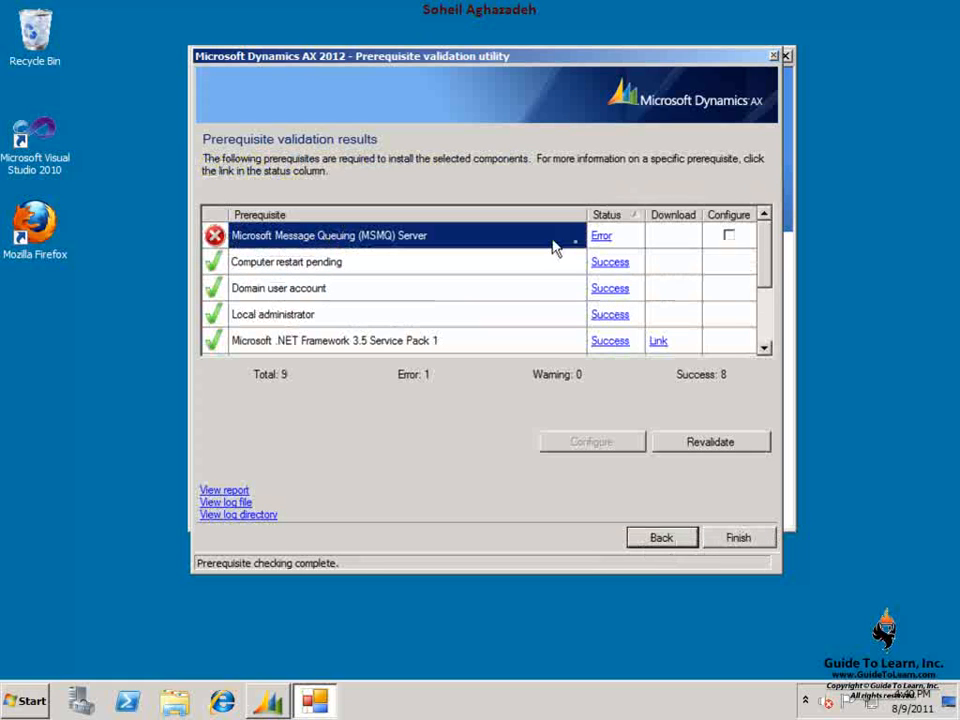
Step: View and close the MSMQ Server error details, then return to component selection
{"action": "left_click", "coordinate": [601, 235]}
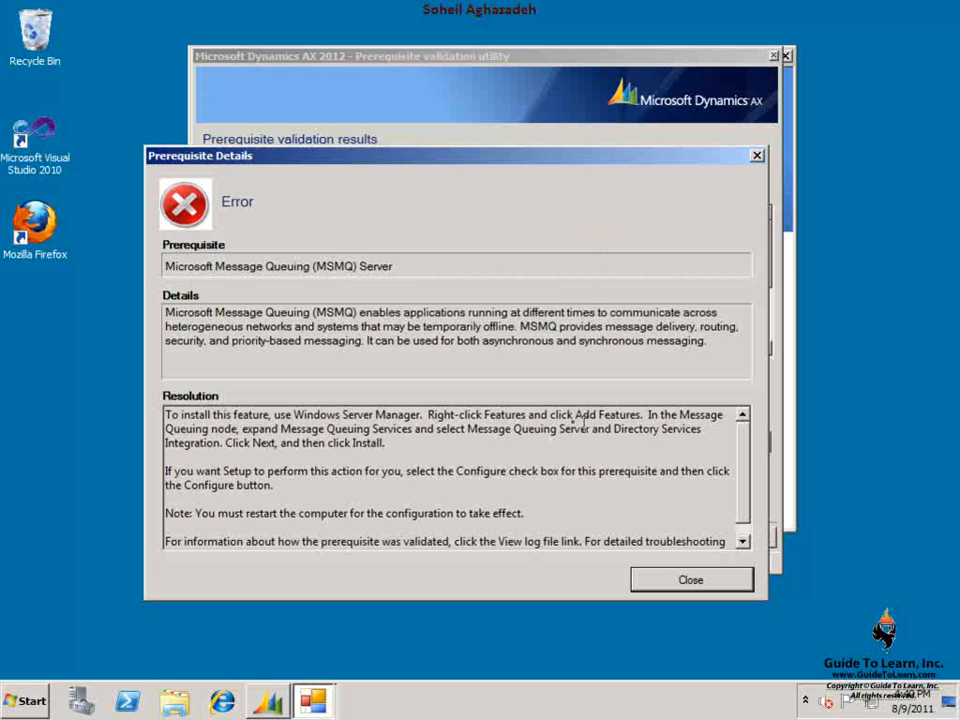
{"action": "left_click", "coordinate": [689, 580]}
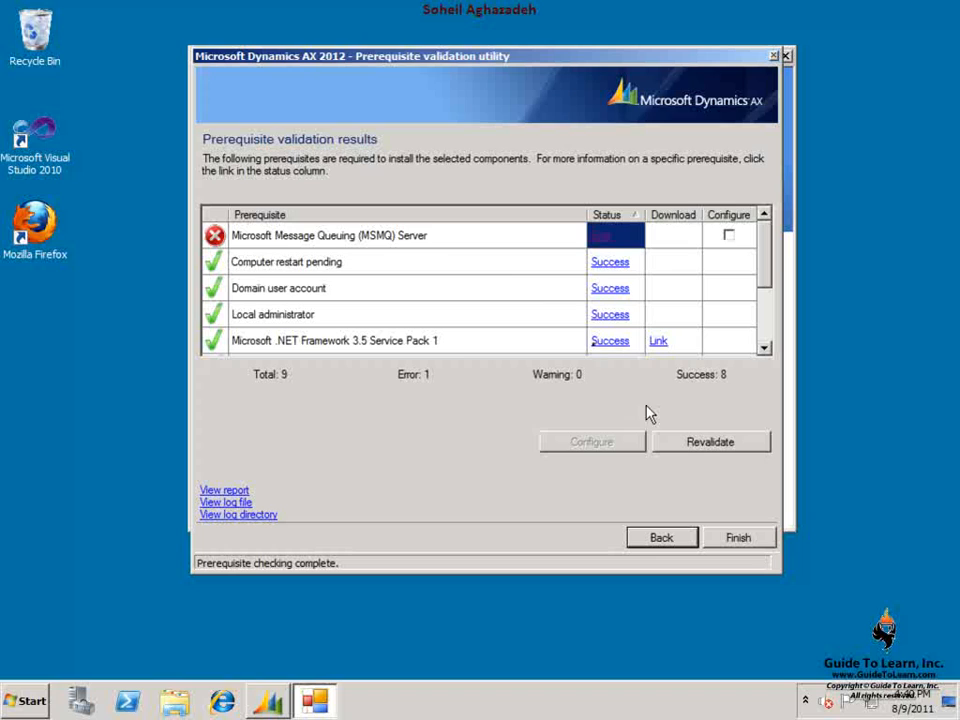
{"action": "mouse_move", "coordinate": [397, 258]}
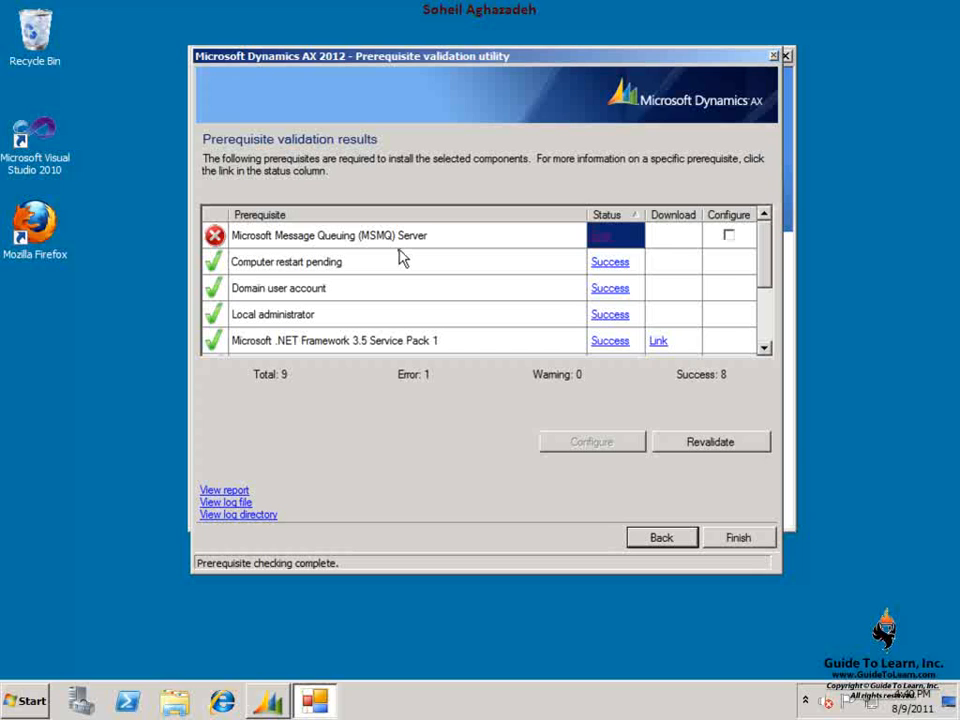
{"action": "mouse_move", "coordinate": [487, 264]}
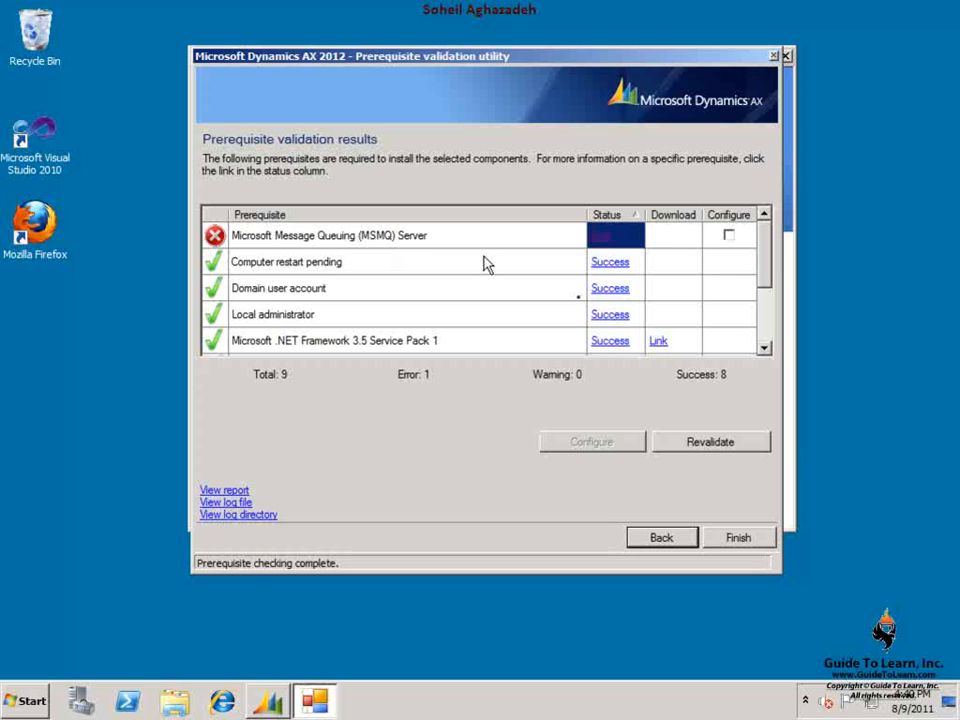
{"action": "left_click", "coordinate": [660, 537]}
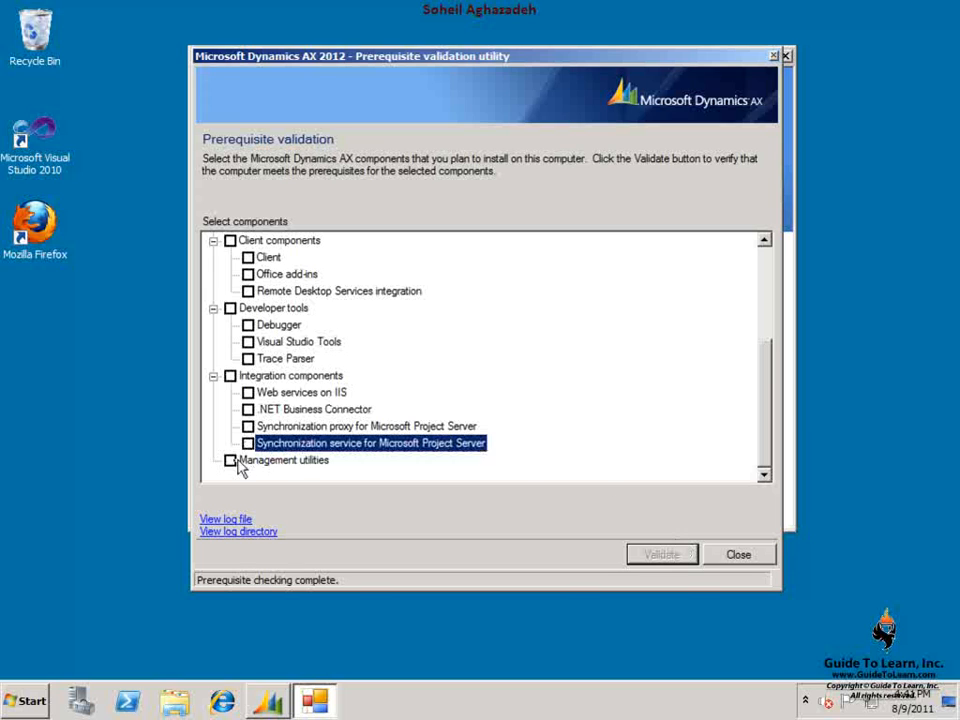
Step: Validate Management utilities, review the 9 successful checks, and return to the component list
{"action": "left_click", "coordinate": [230, 460]}
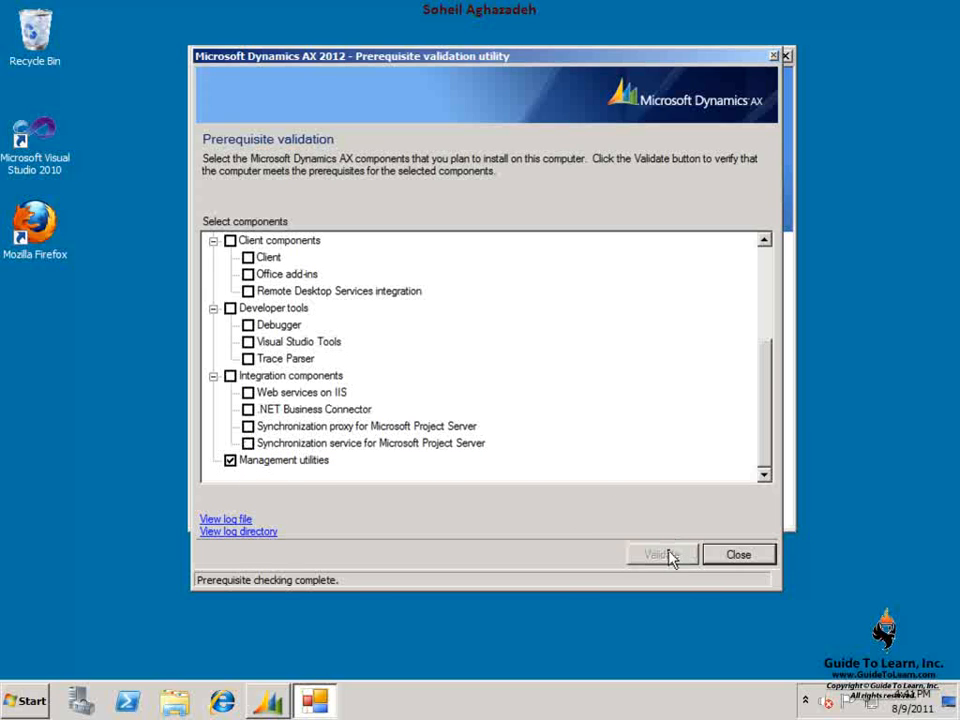
{"action": "left_click", "coordinate": [660, 554]}
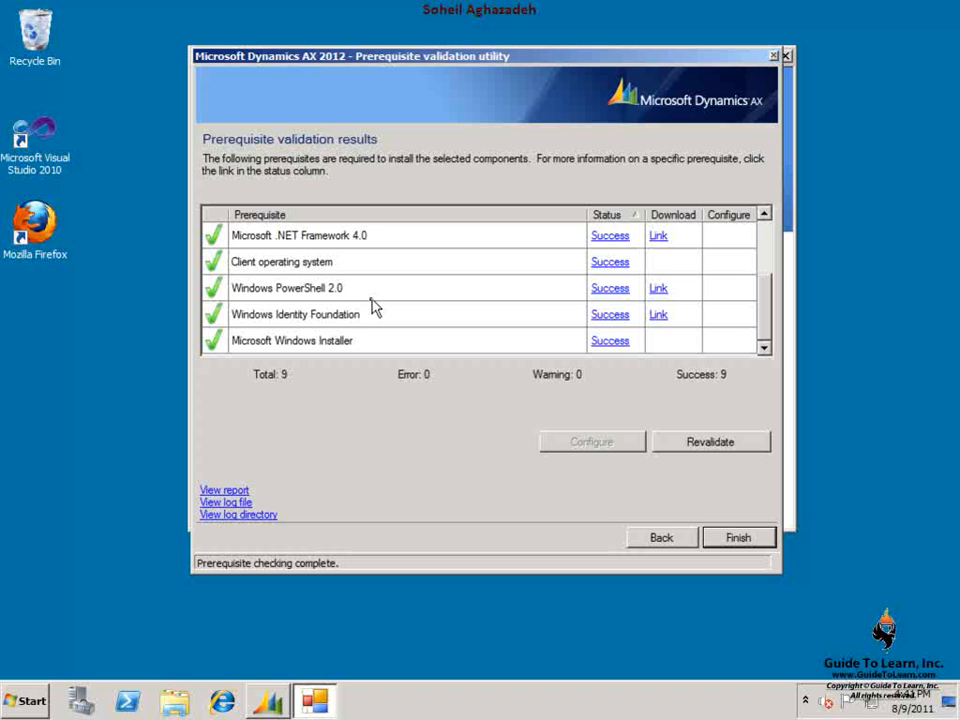
{"action": "left_click", "coordinate": [290, 288]}
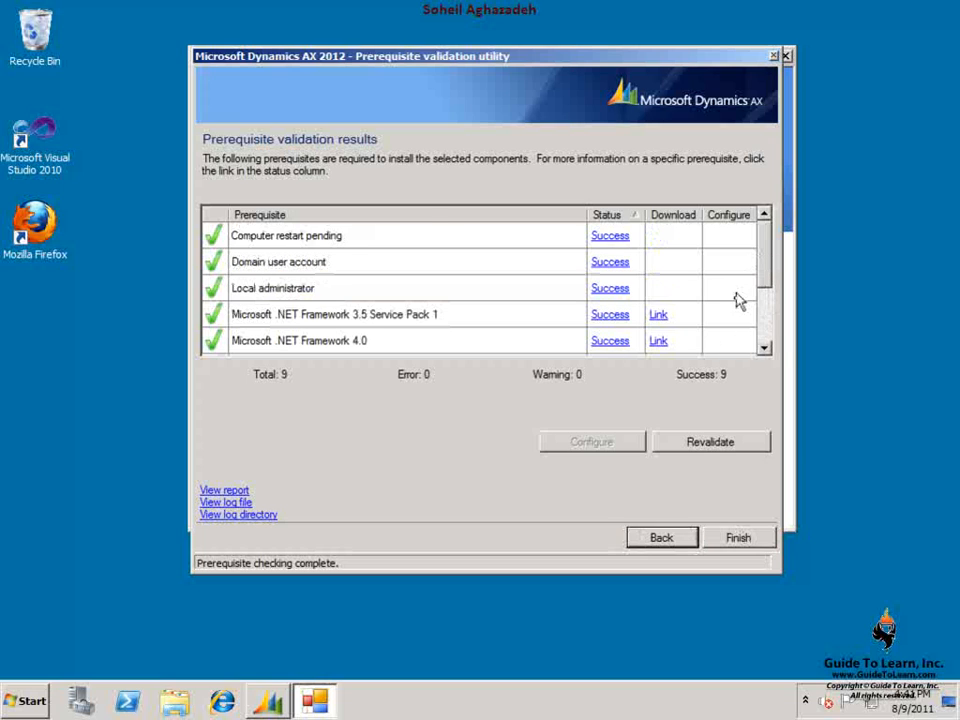
{"action": "left_click", "coordinate": [660, 537]}
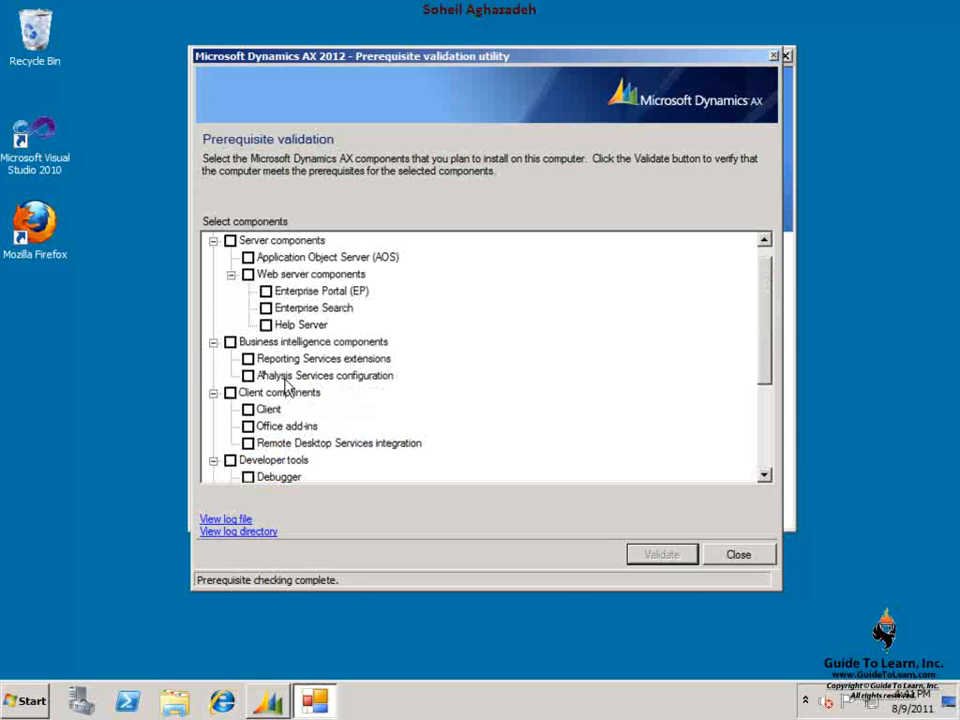
{"action": "mouse_move", "coordinate": [255, 322]}
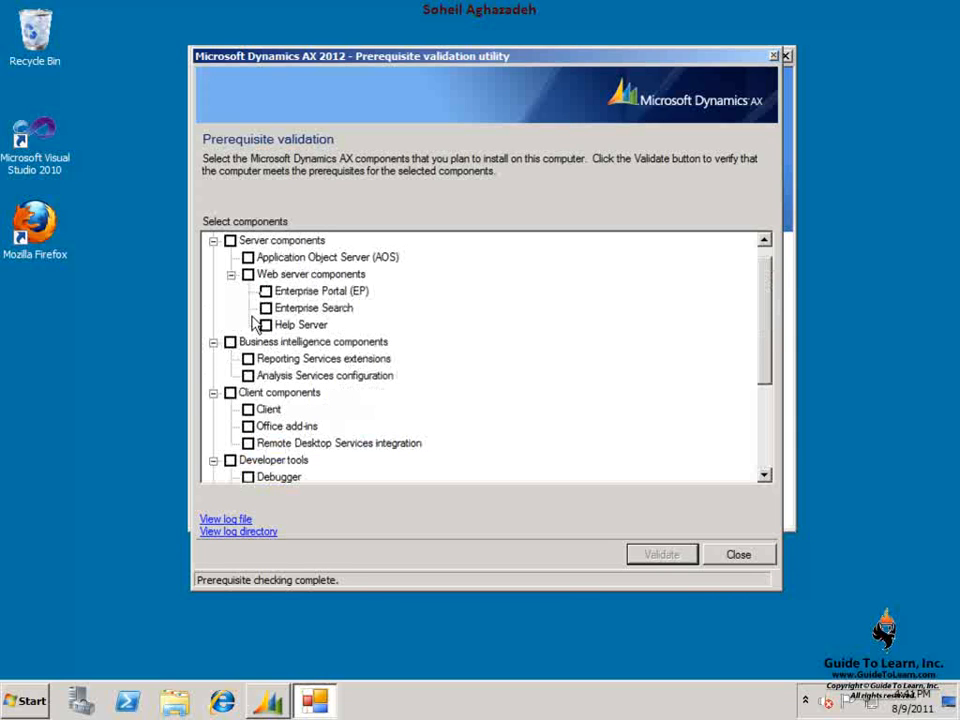
{"action": "mouse_move", "coordinate": [247, 273]}
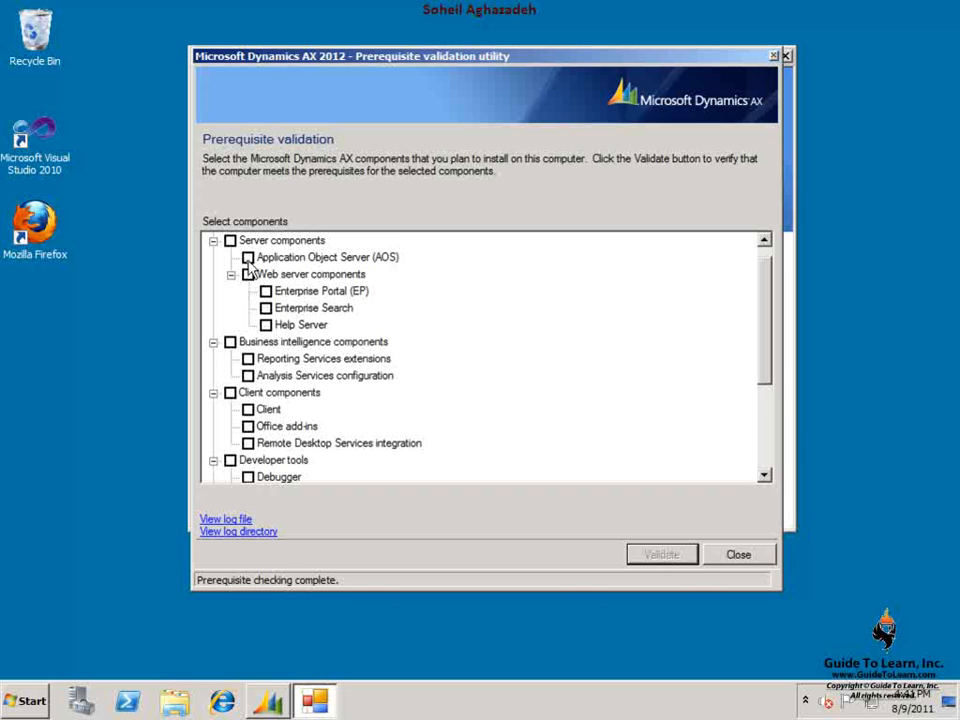
Step: Toggle Server components off, check Client components and Developer tools, and start validation
{"action": "left_click", "coordinate": [230, 257]}
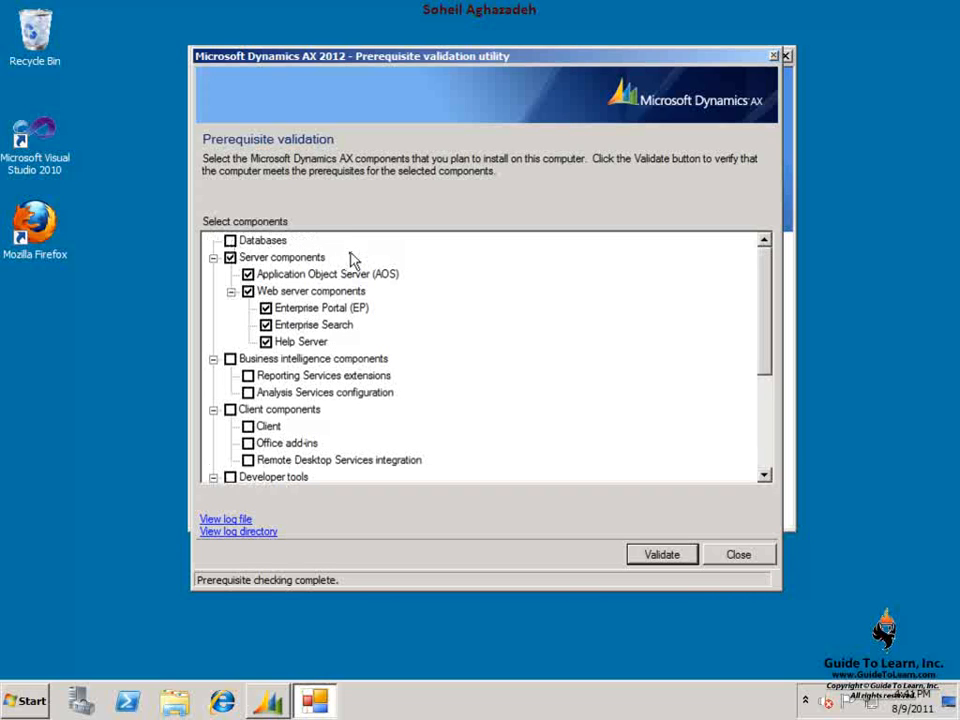
{"action": "left_click", "coordinate": [230, 257]}
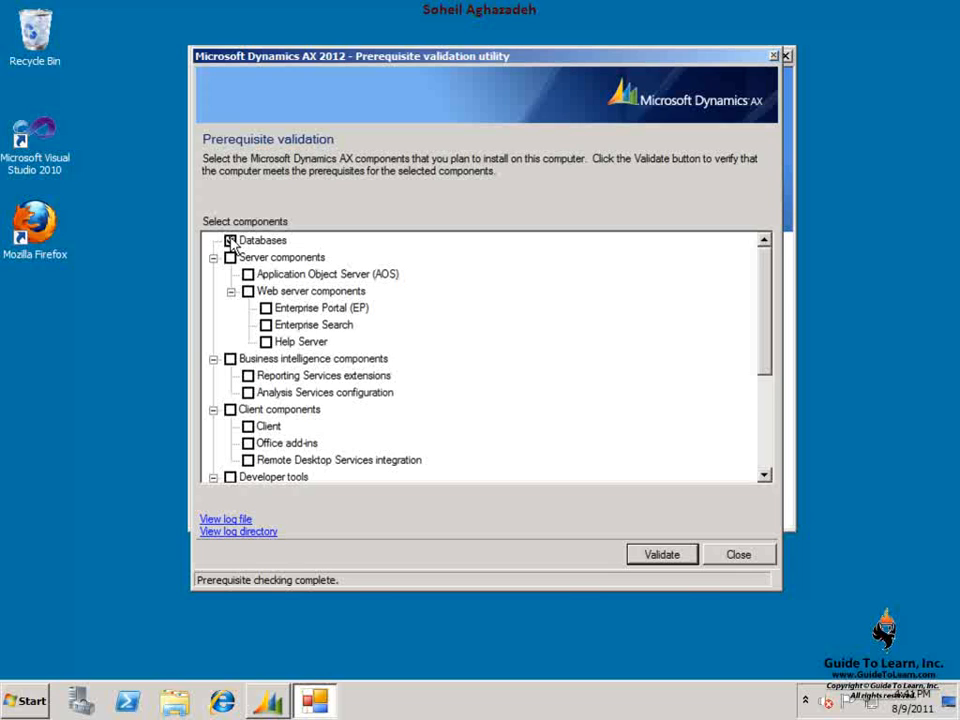
{"action": "scroll", "scroll_direction": "down", "scroll_amount": 3}
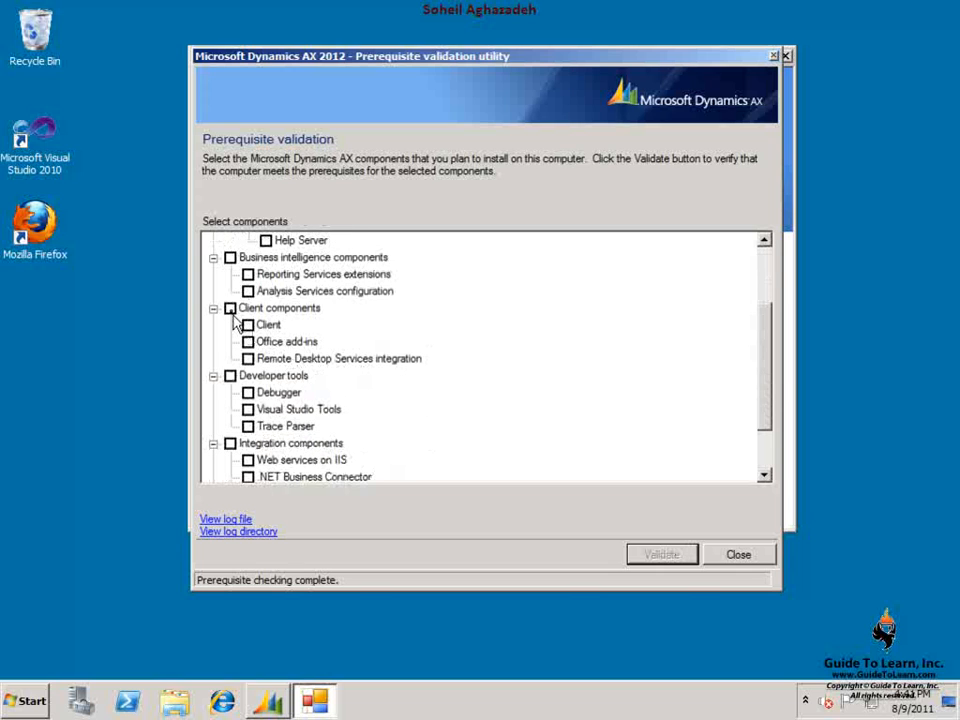
{"action": "left_click", "coordinate": [230, 308]}
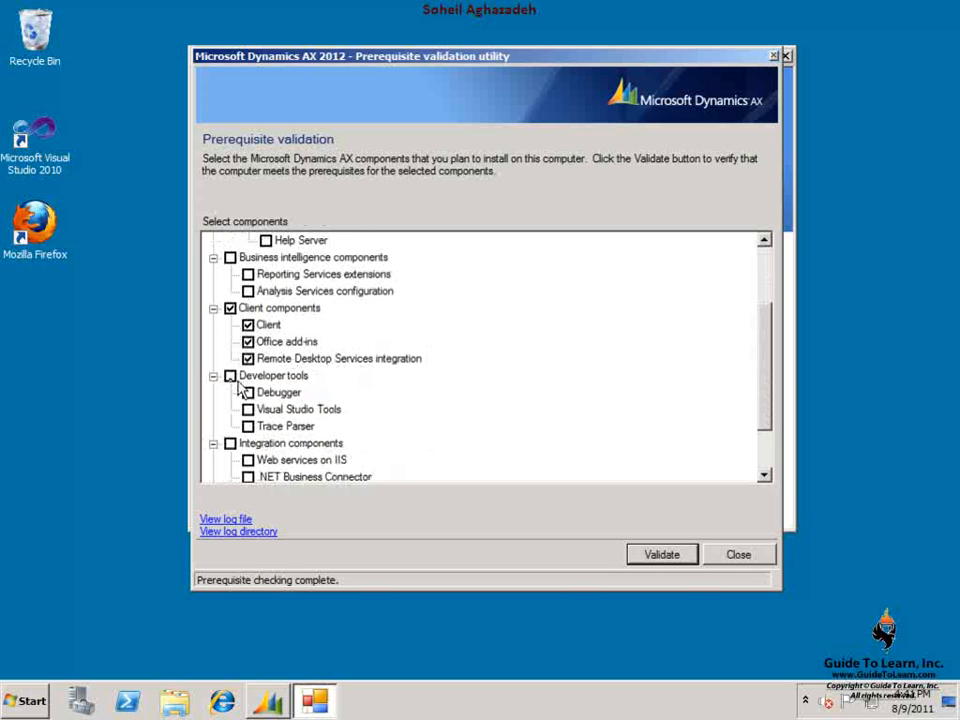
{"action": "left_click", "coordinate": [230, 375]}
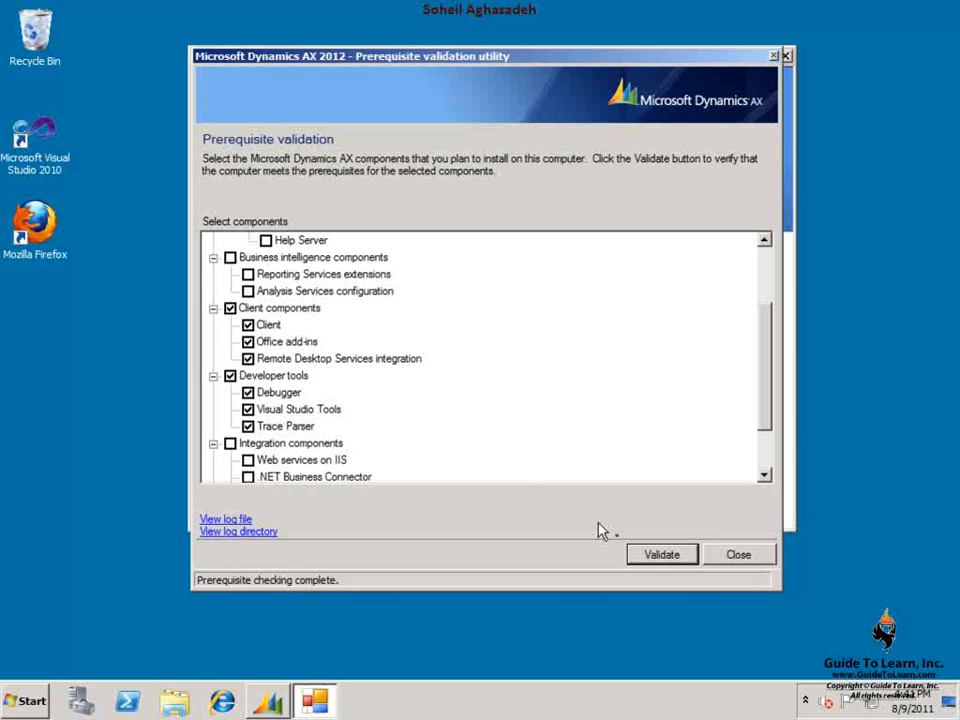
{"action": "left_click", "coordinate": [661, 554]}
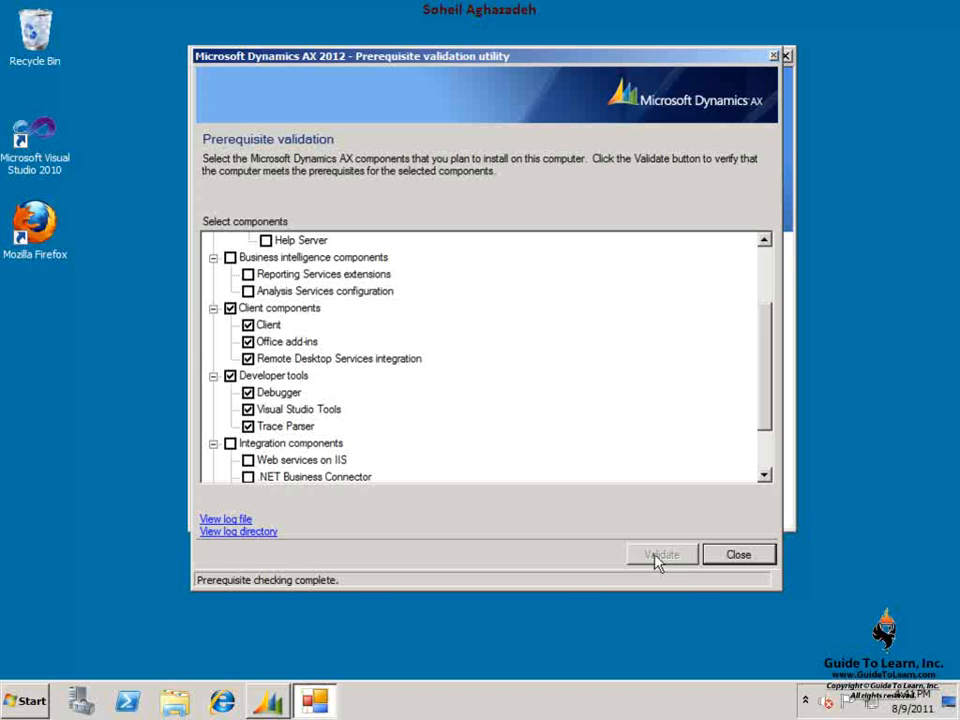
{"action": "left_click", "coordinate": [661, 554]}
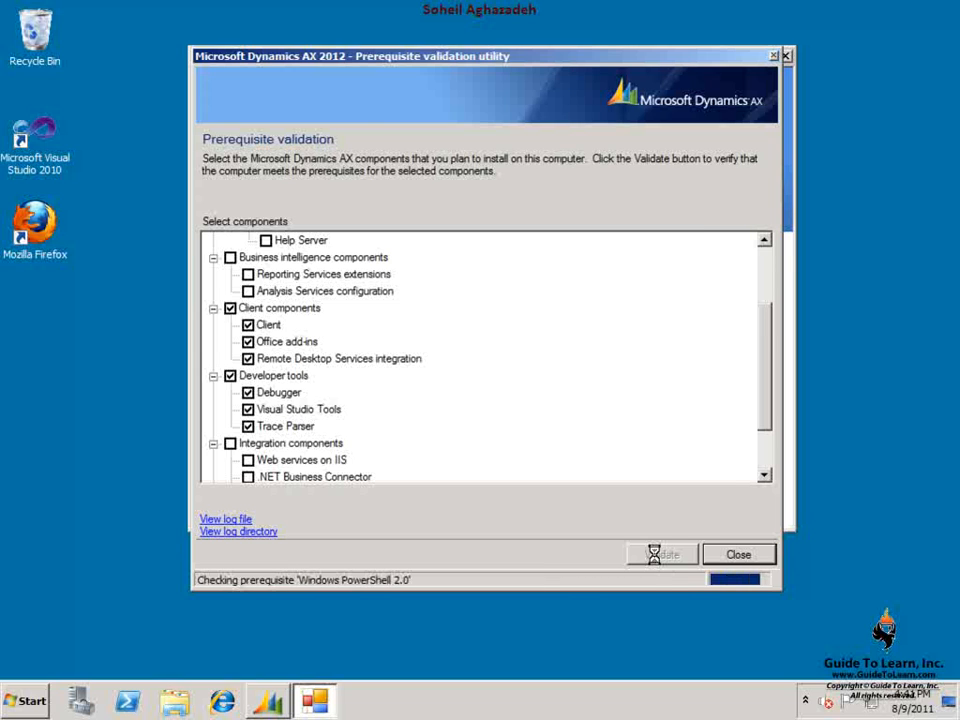
Step: Leave the 25-check, 5-error client and developer tools results and select the Databases component
{"action": "left_click", "coordinate": [661, 554]}
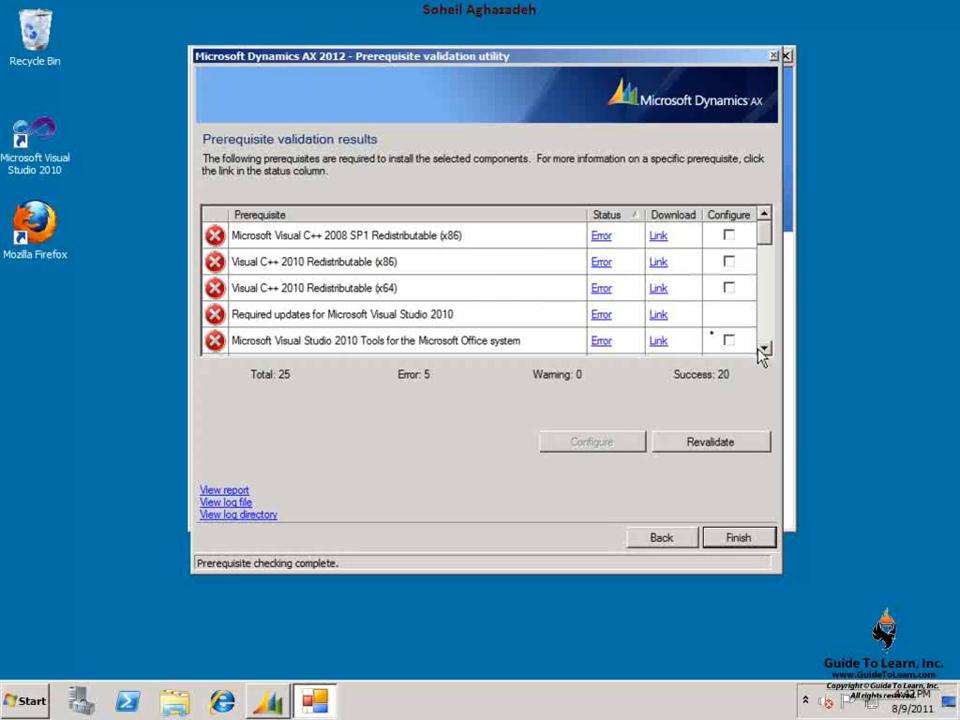
{"action": "mouse_move", "coordinate": [678, 323]}
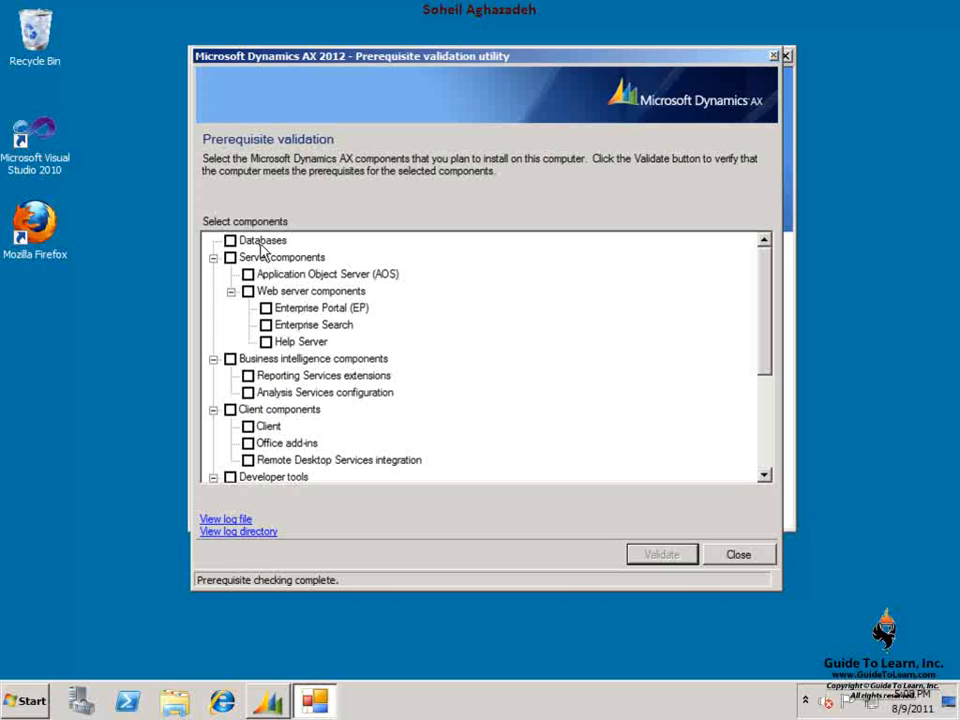
{"action": "left_click", "coordinate": [263, 240]}
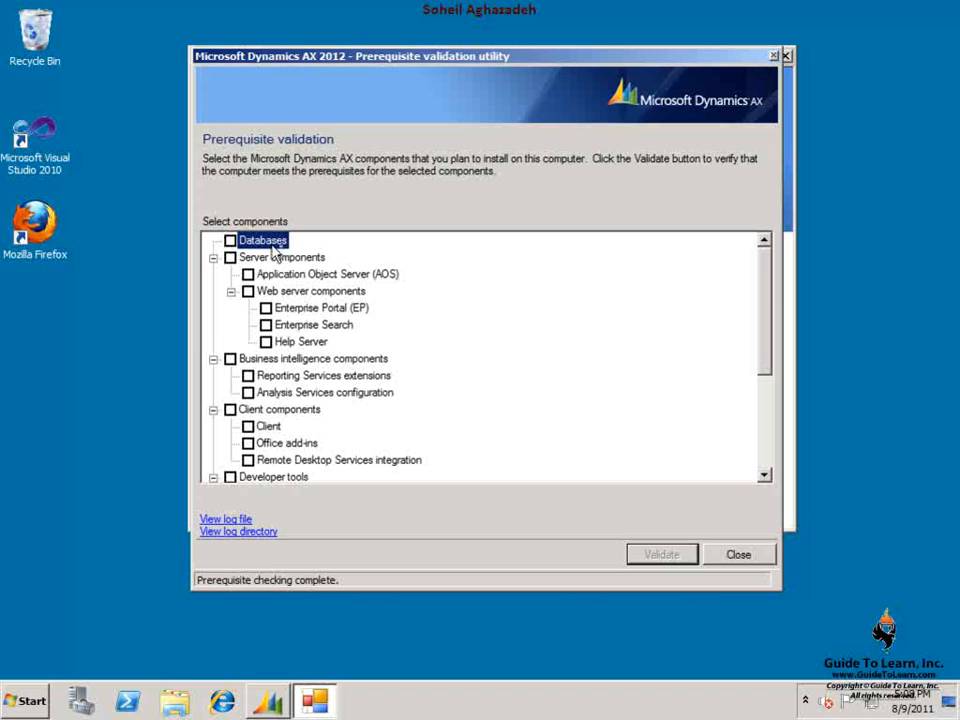
{"action": "left_click", "coordinate": [282, 257]}
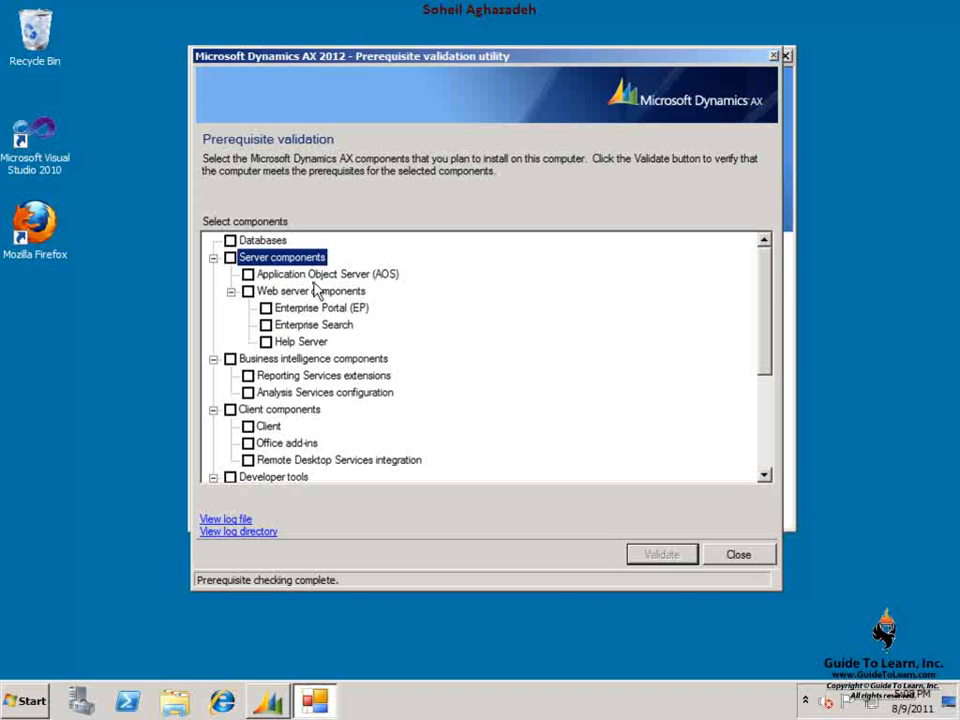
{"action": "left_click", "coordinate": [328, 273]}
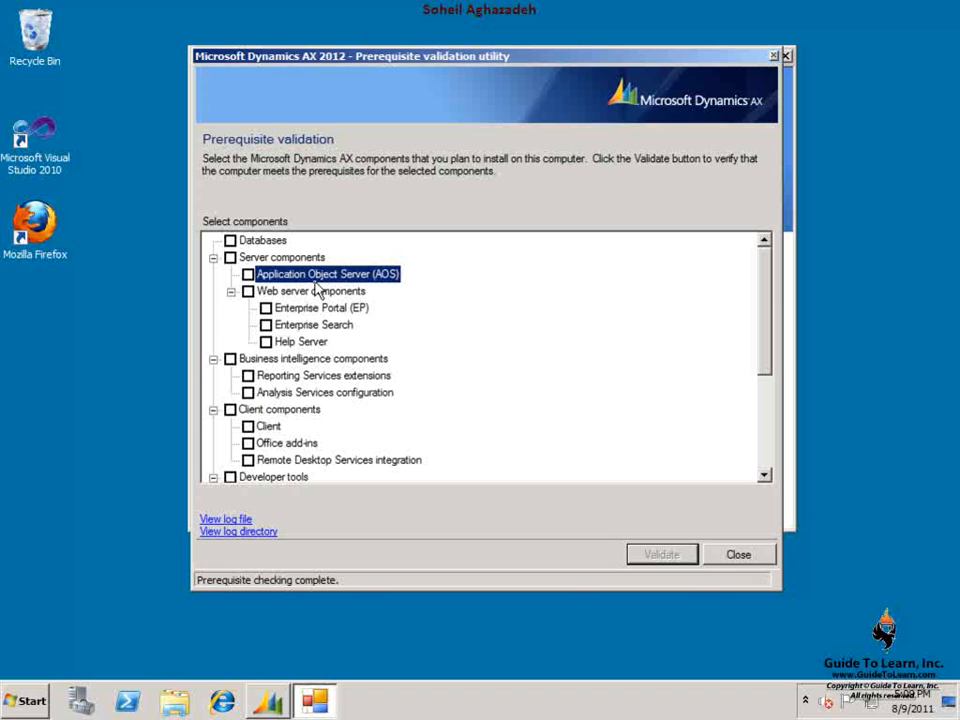
{"action": "mouse_move", "coordinate": [312, 291]}
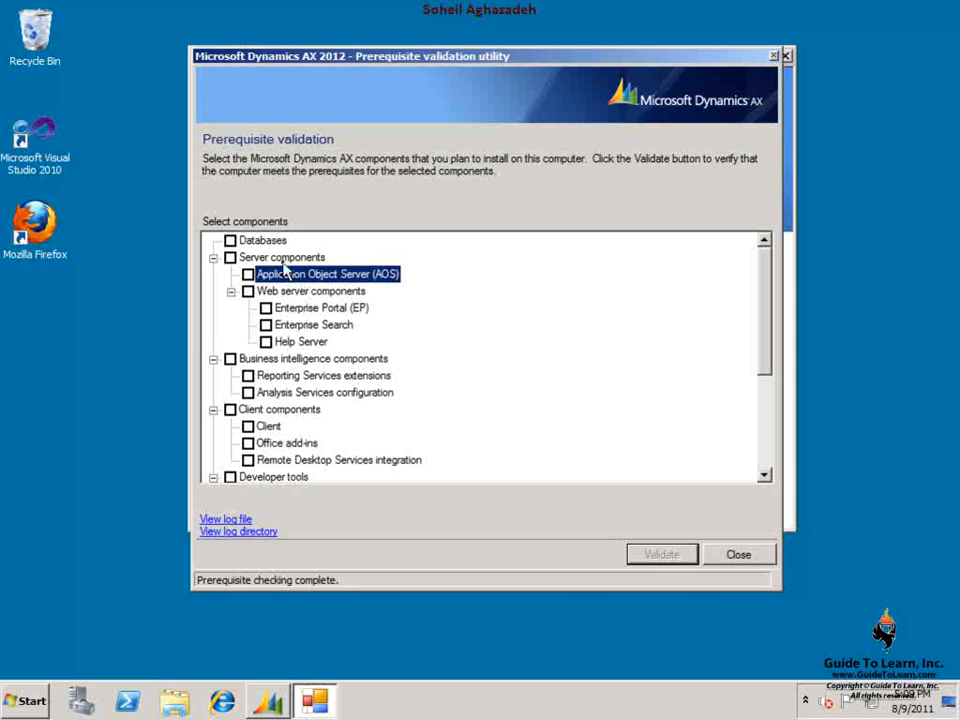
{"action": "mouse_move", "coordinate": [330, 300]}
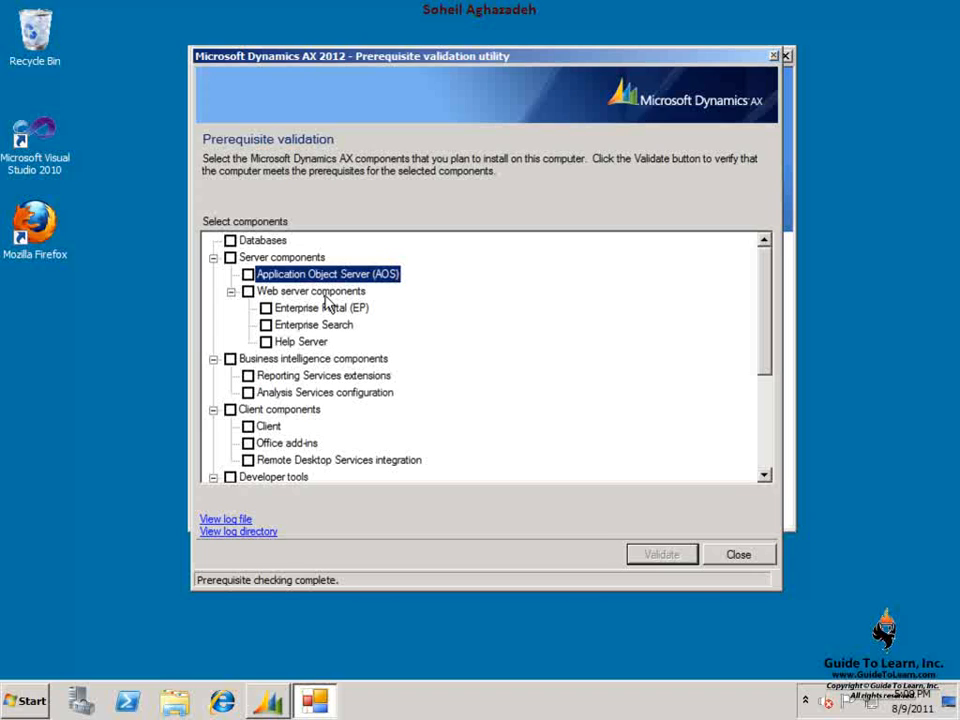
{"action": "left_click", "coordinate": [311, 291]}
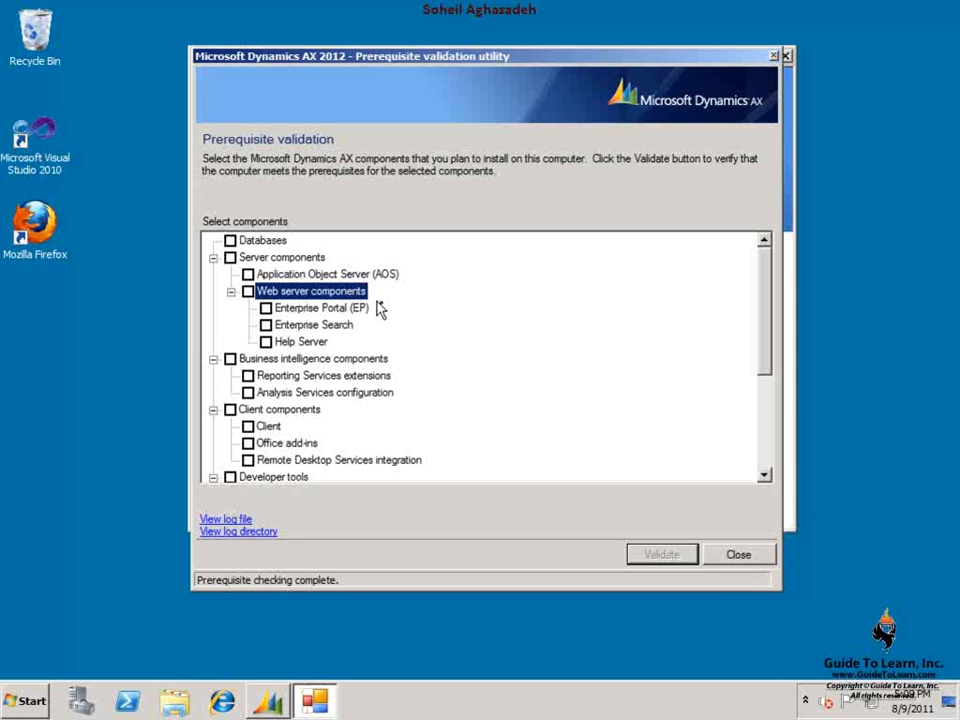
{"action": "mouse_move", "coordinate": [322, 316]}
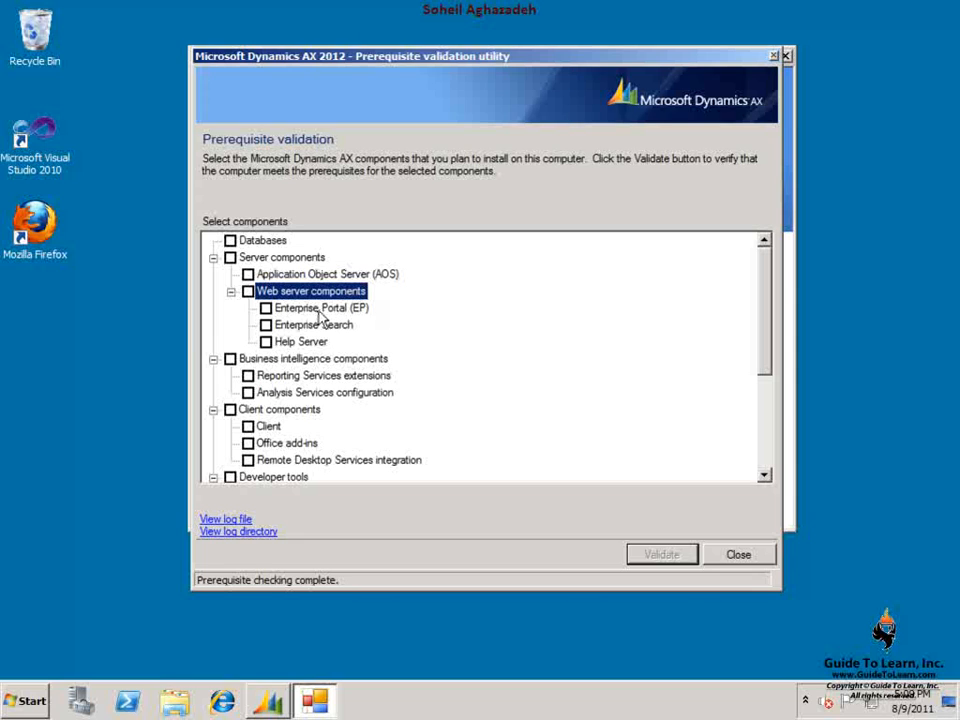
{"action": "left_click", "coordinate": [322, 308]}
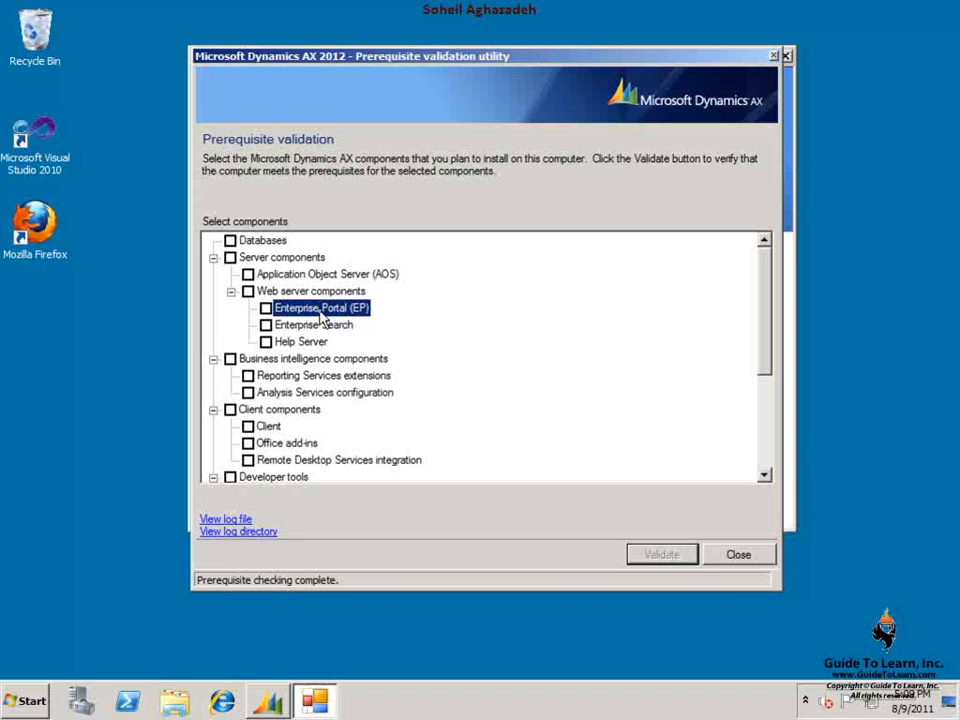
{"action": "left_click", "coordinate": [313, 325]}
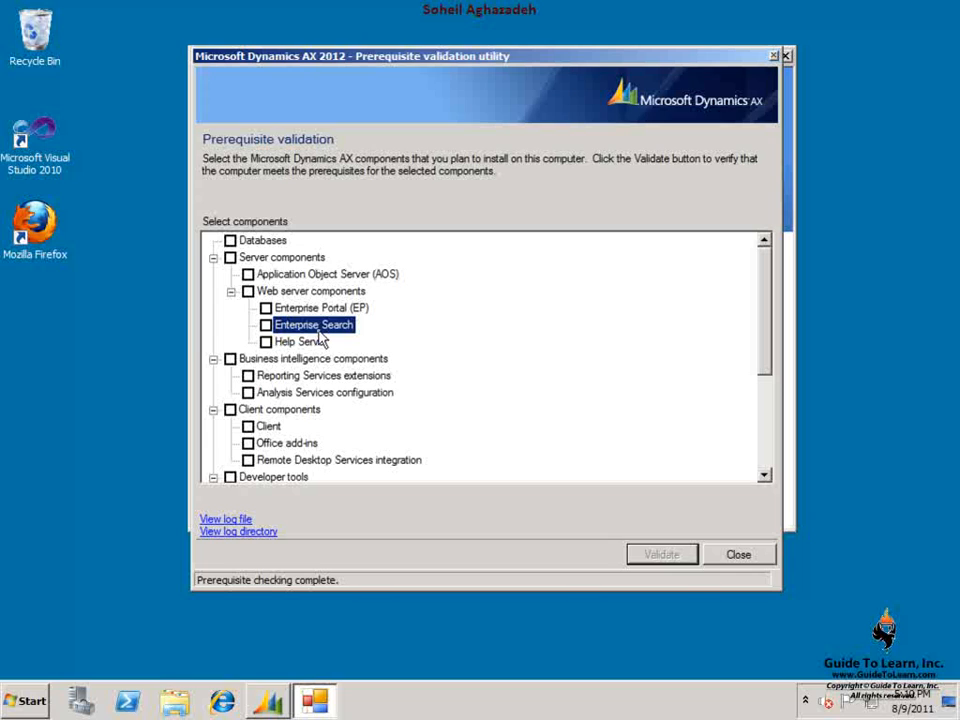
{"action": "left_click", "coordinate": [300, 341]}
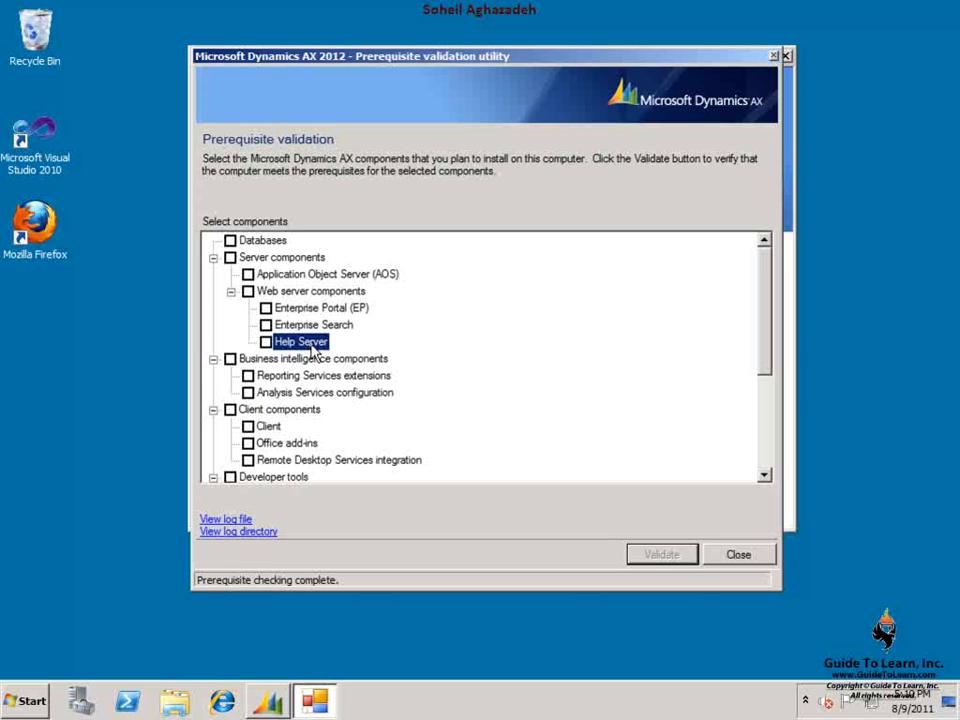
{"action": "left_click", "coordinate": [313, 358]}
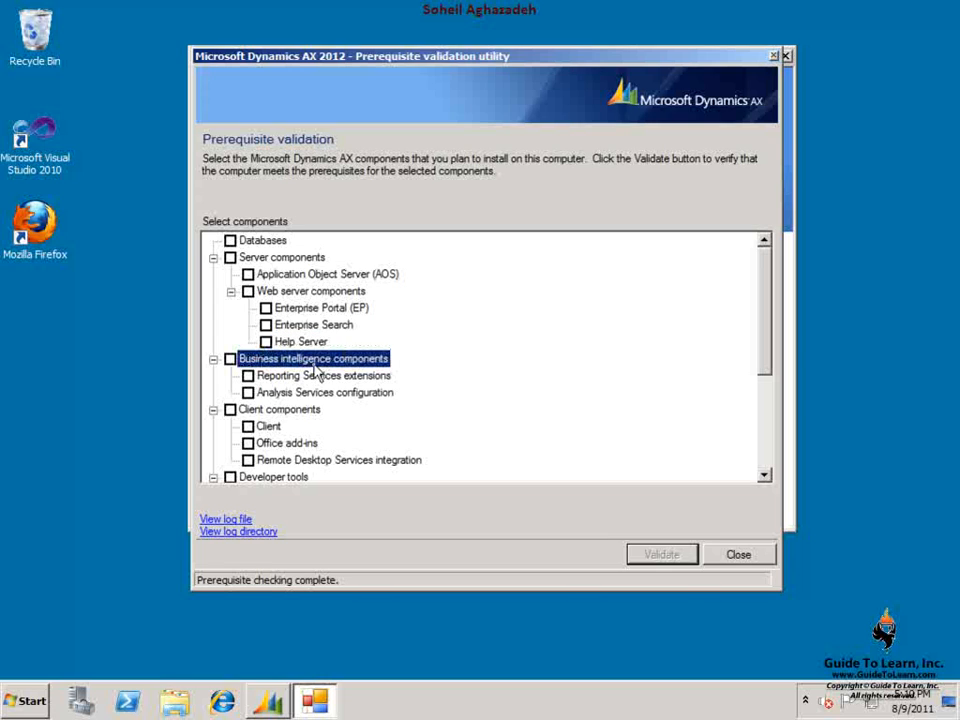
{"action": "left_click", "coordinate": [323, 375]}
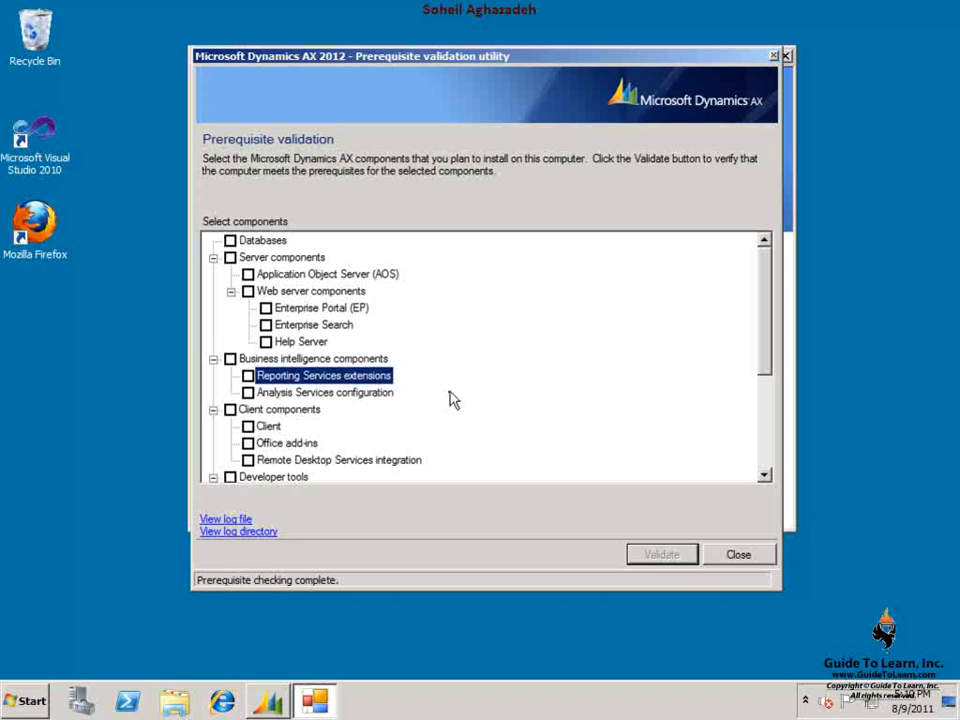
{"action": "left_click", "coordinate": [324, 392]}
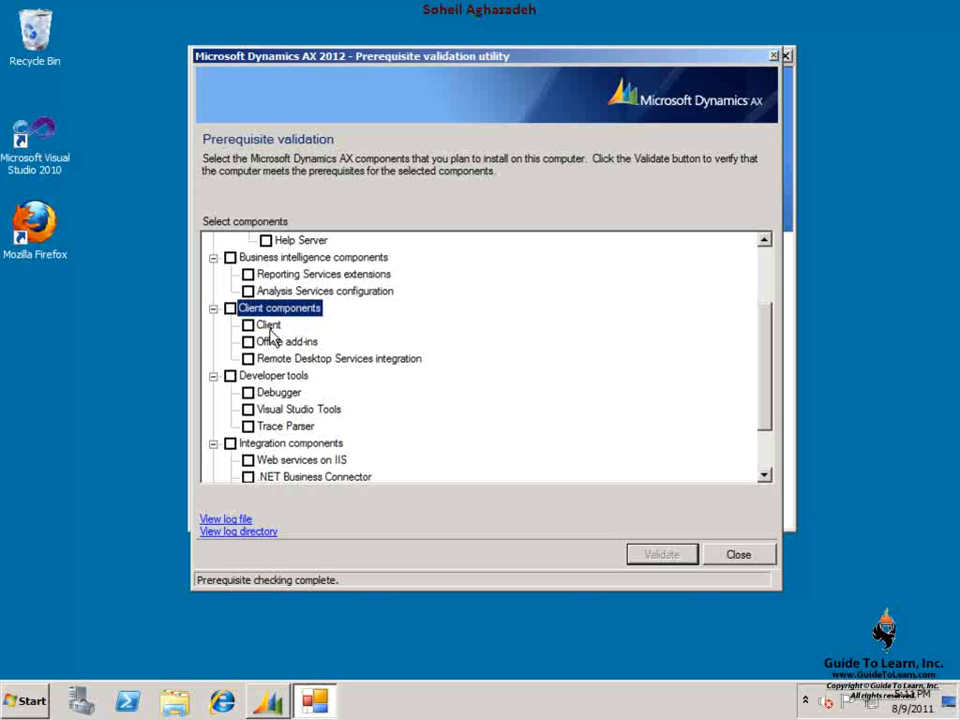
{"action": "left_click", "coordinate": [267, 324]}
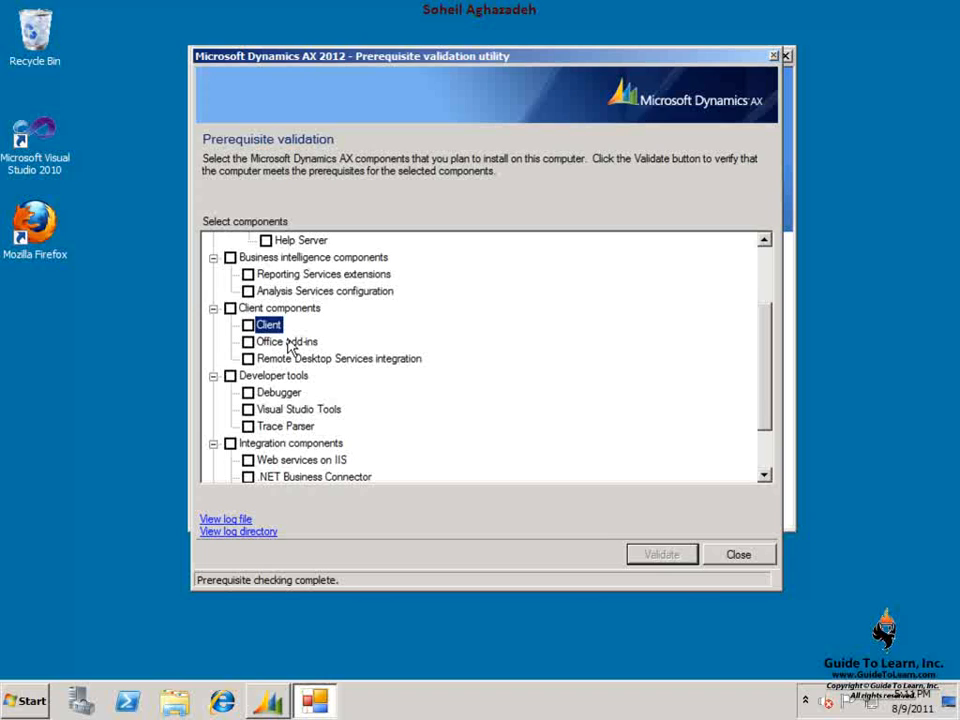
{"action": "left_click", "coordinate": [286, 341]}
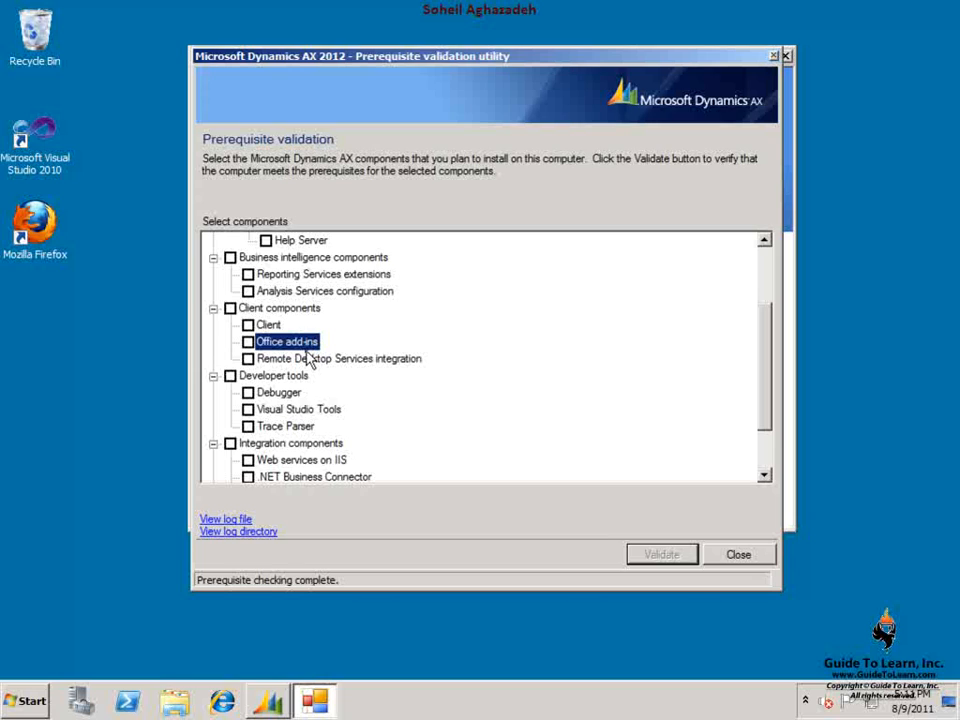
{"action": "mouse_move", "coordinate": [315, 362]}
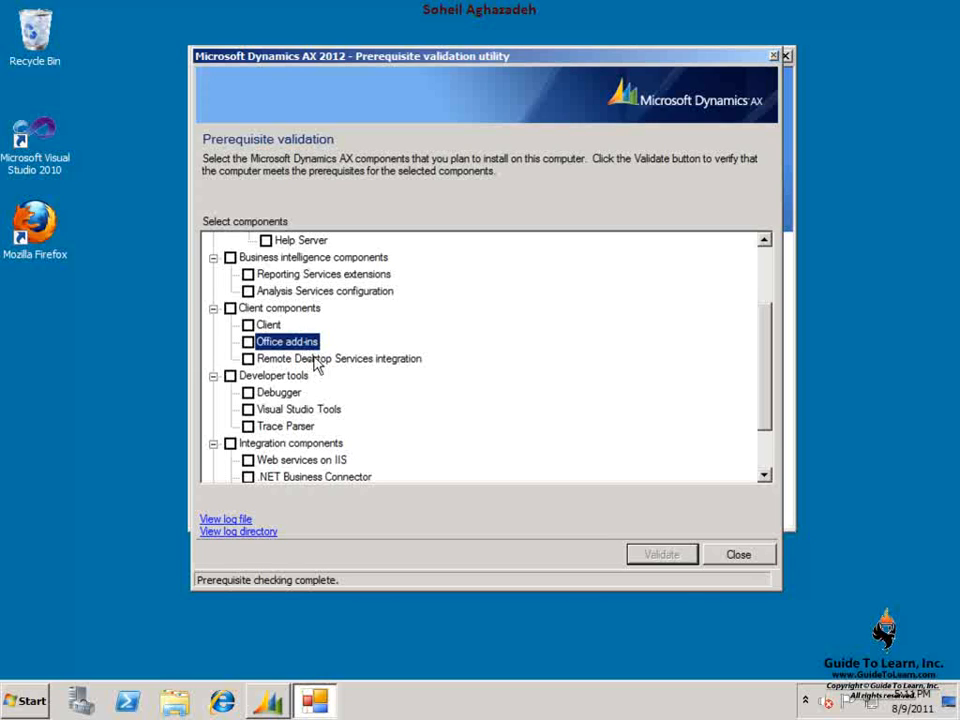
{"action": "left_click", "coordinate": [338, 358]}
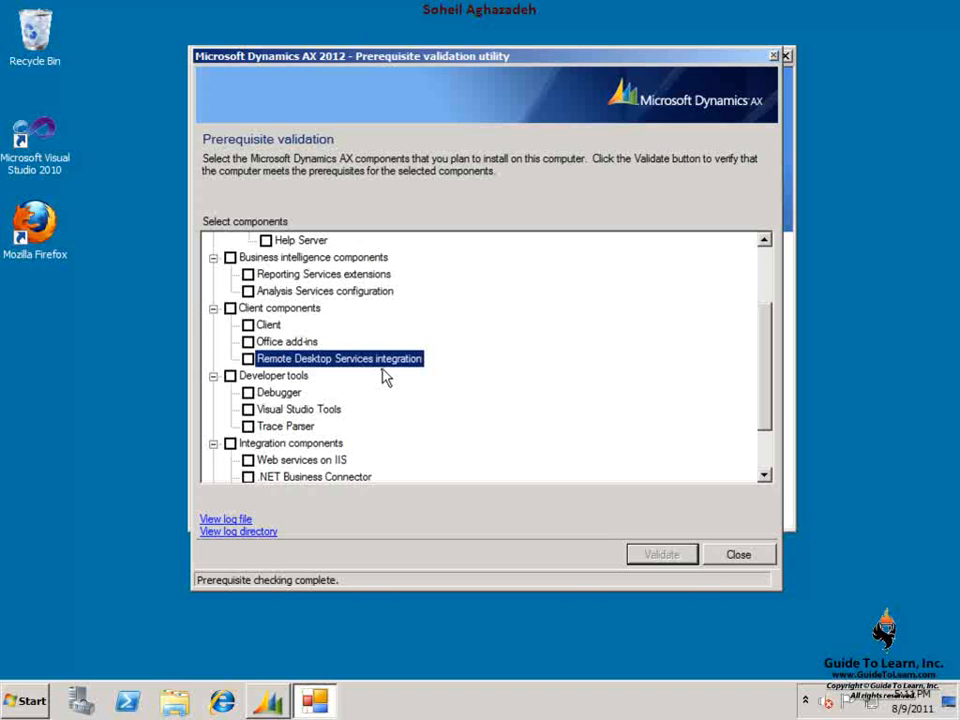
{"action": "mouse_move", "coordinate": [365, 388]}
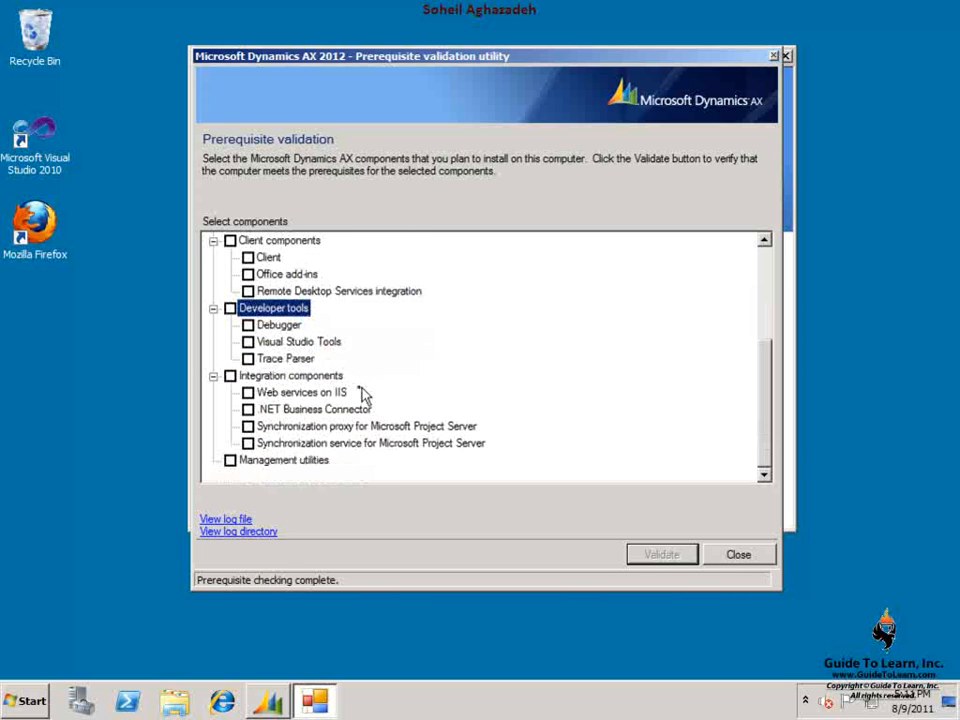
{"action": "mouse_move", "coordinate": [320, 335]}
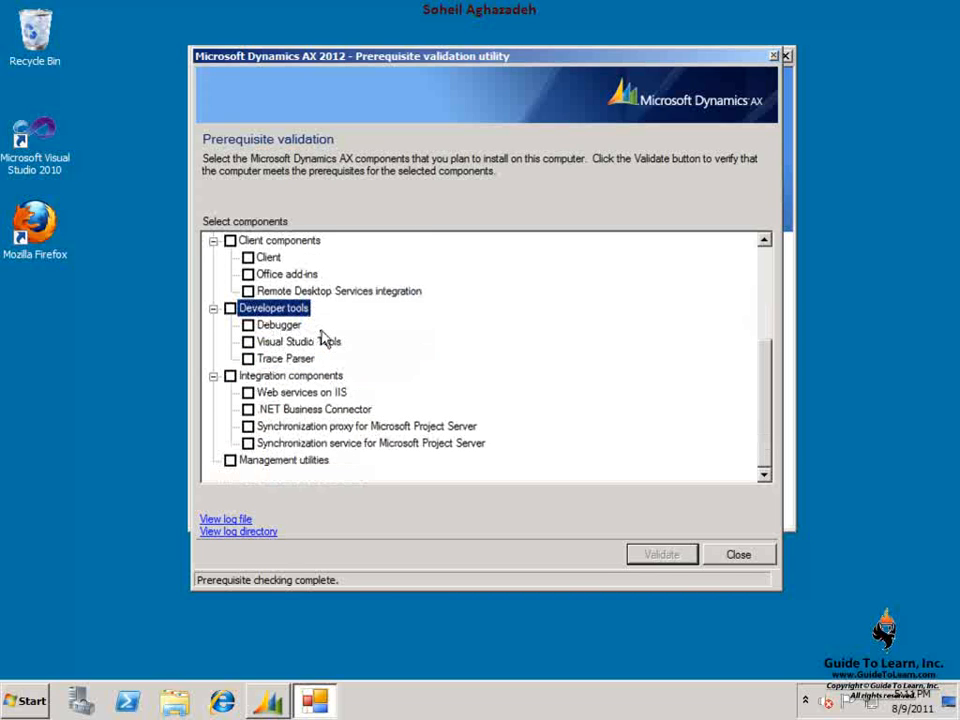
{"action": "left_click", "coordinate": [298, 341]}
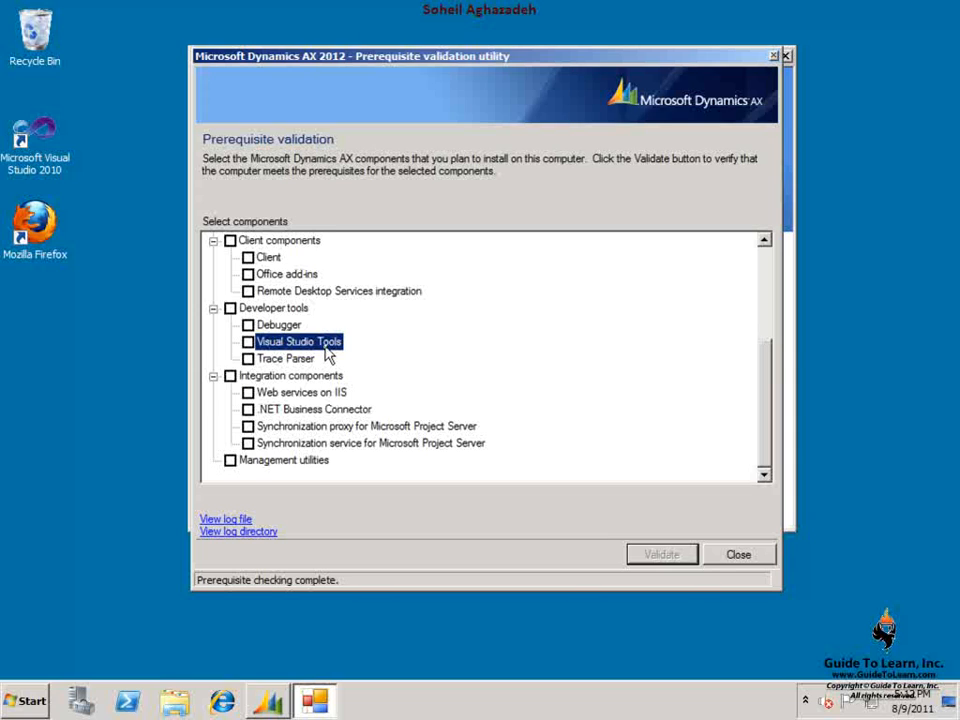
{"action": "mouse_move", "coordinate": [302, 360]}
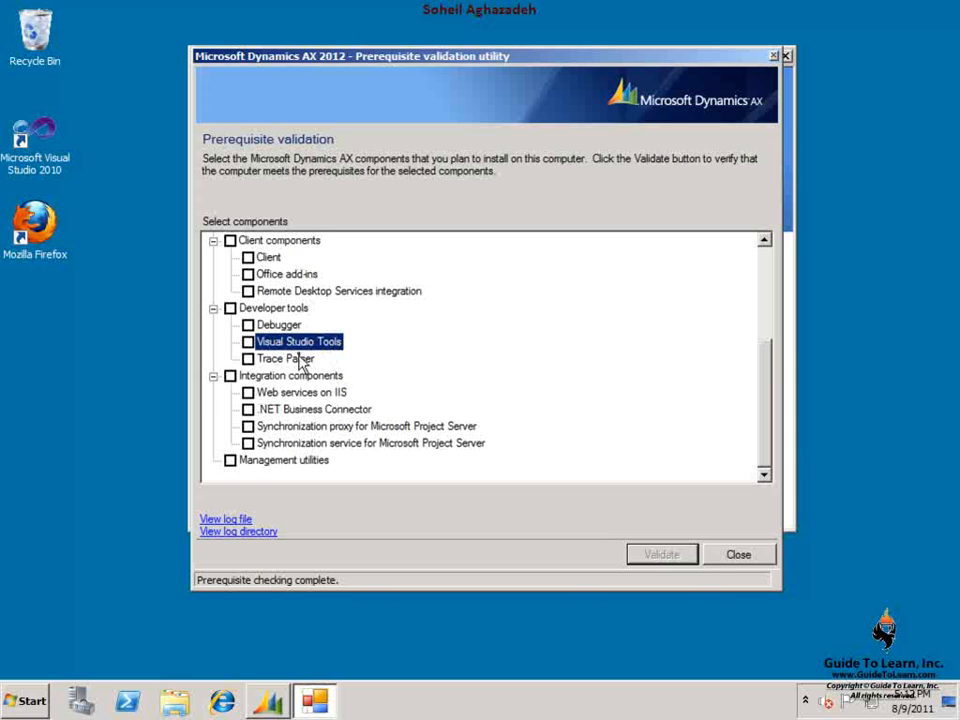
{"action": "mouse_move", "coordinate": [307, 360]}
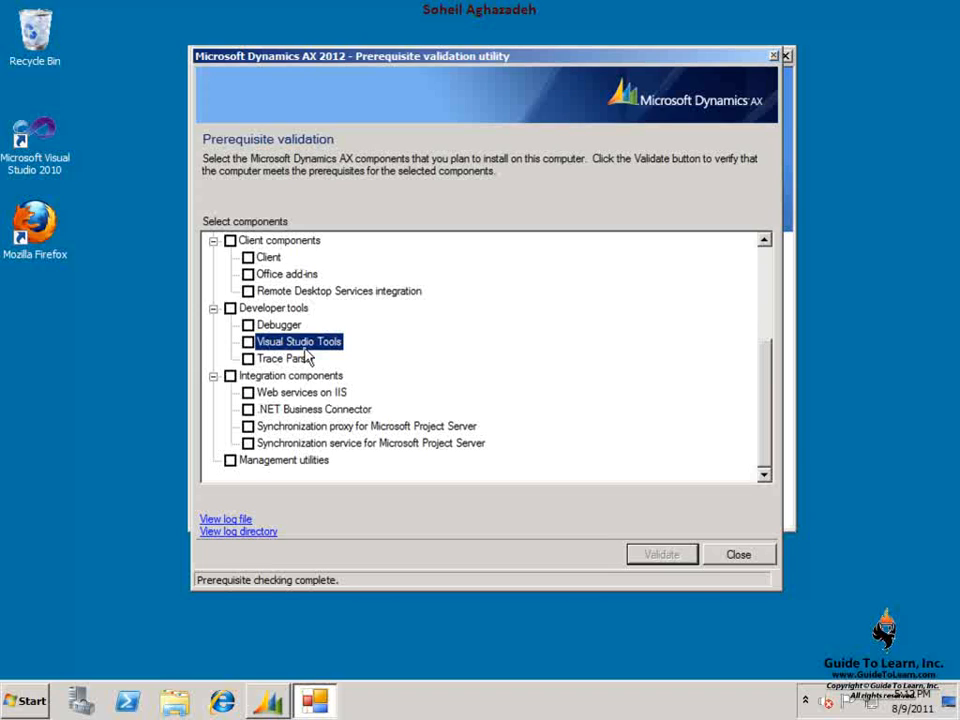
{"action": "left_click", "coordinate": [286, 358]}
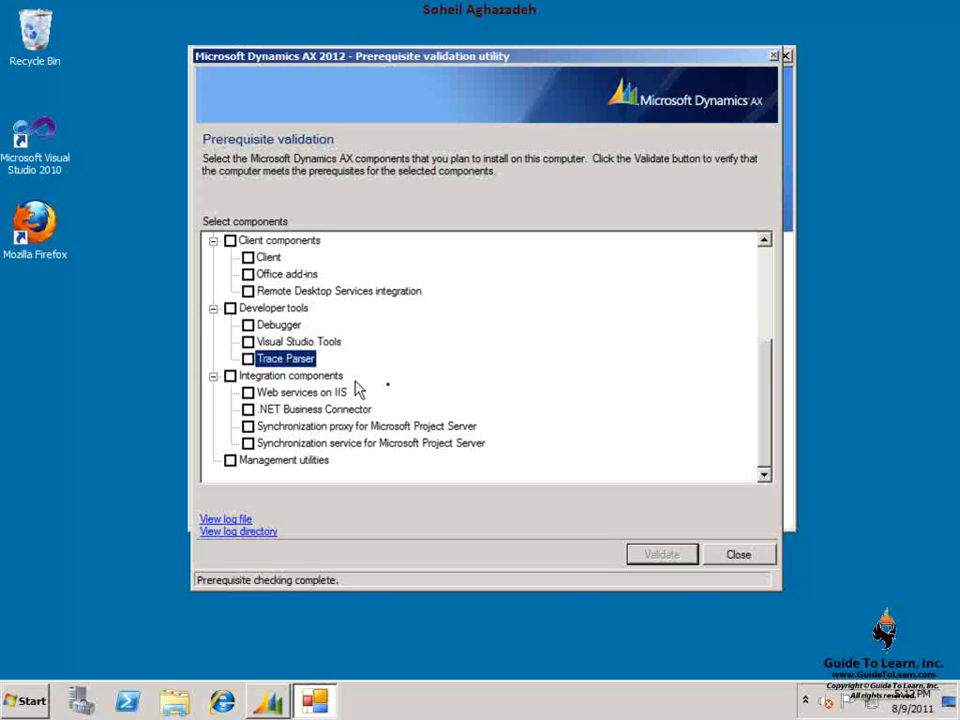
{"action": "mouse_move", "coordinate": [390, 390]}
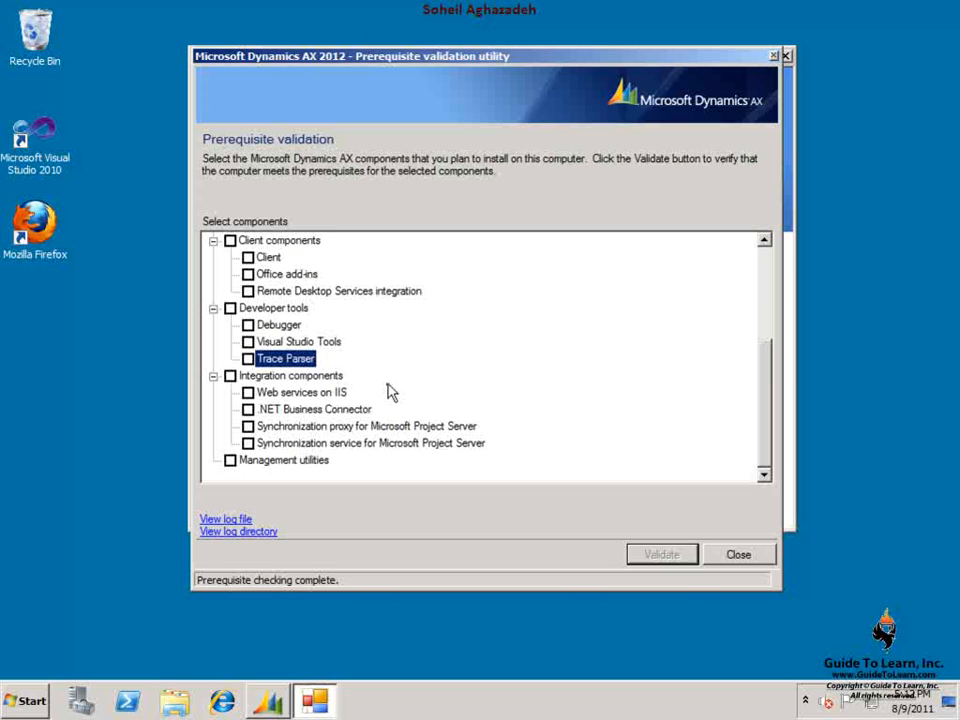
{"action": "left_click", "coordinate": [290, 375]}
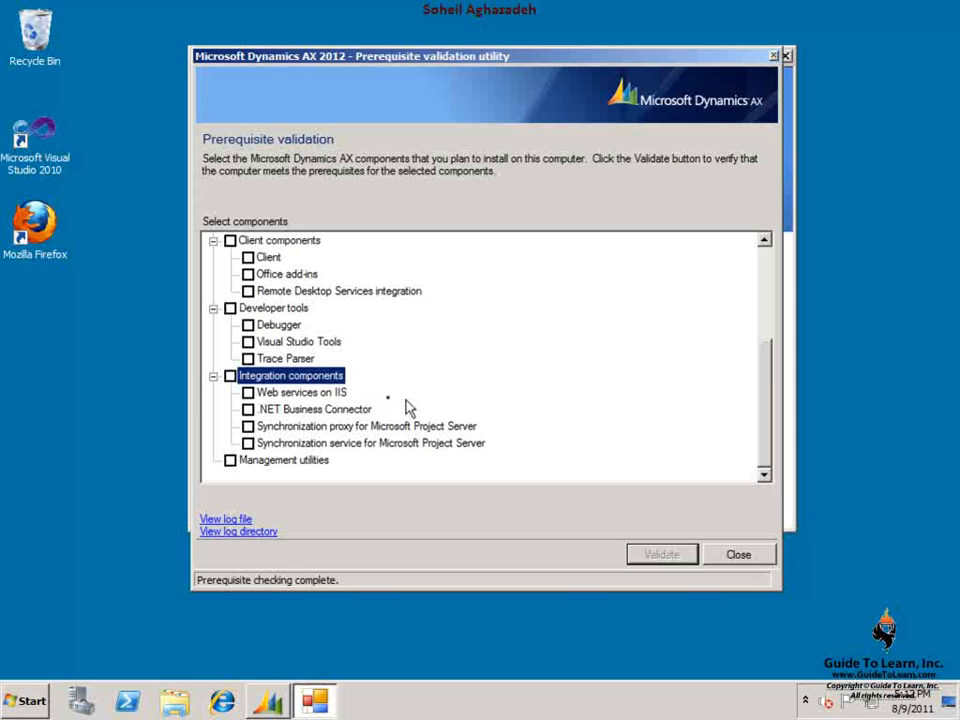
{"action": "left_click", "coordinate": [301, 392]}
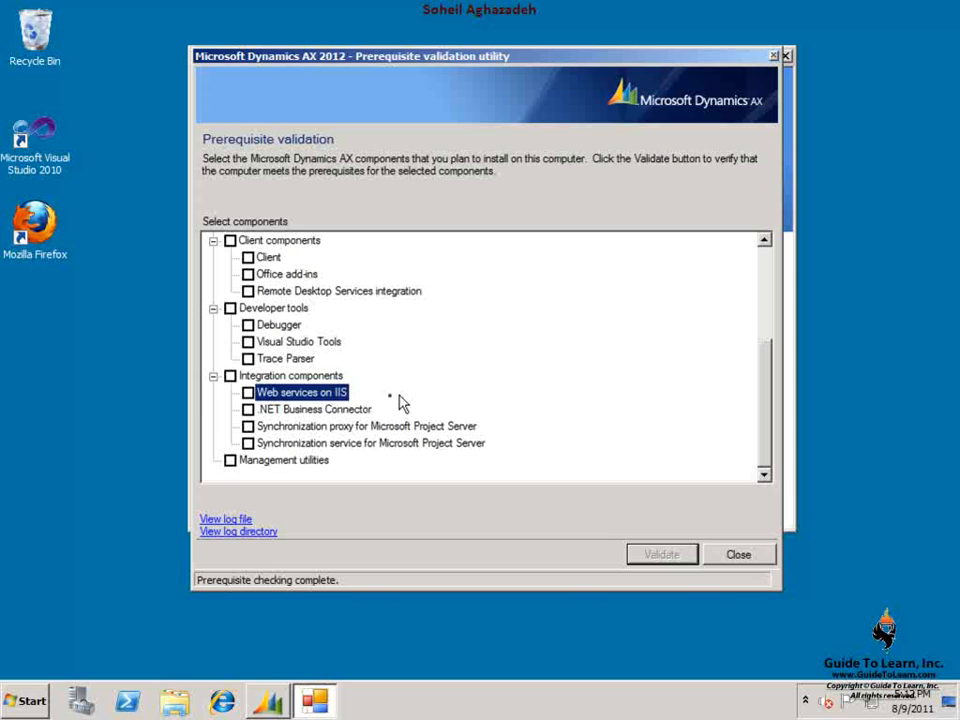
{"action": "left_click", "coordinate": [314, 409]}
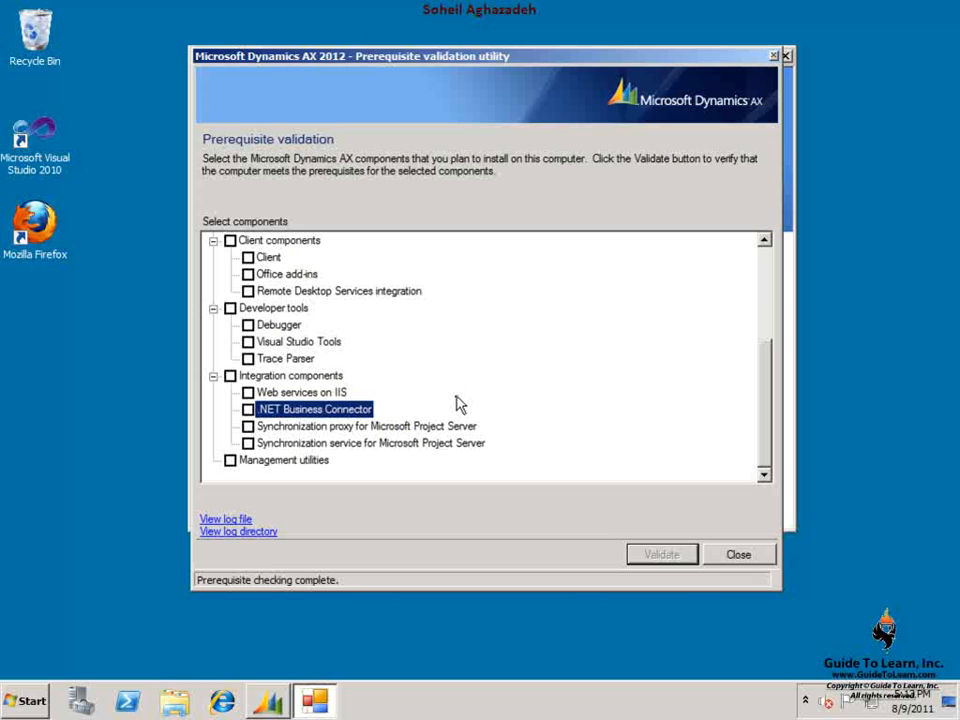
{"action": "left_click", "coordinate": [365, 426]}
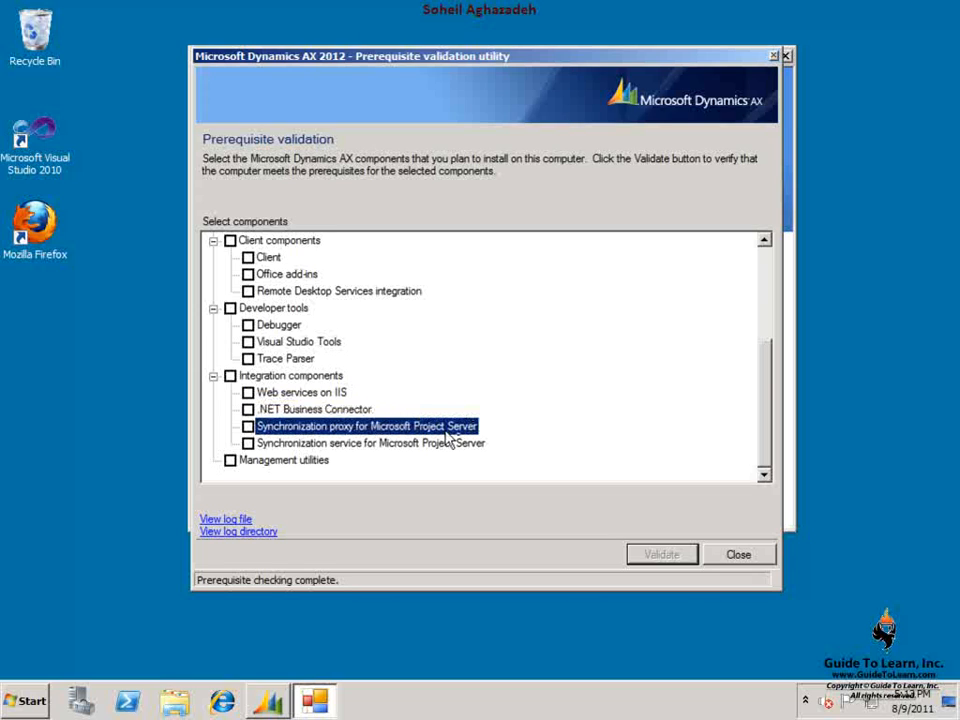
{"action": "mouse_move", "coordinate": [461, 443]}
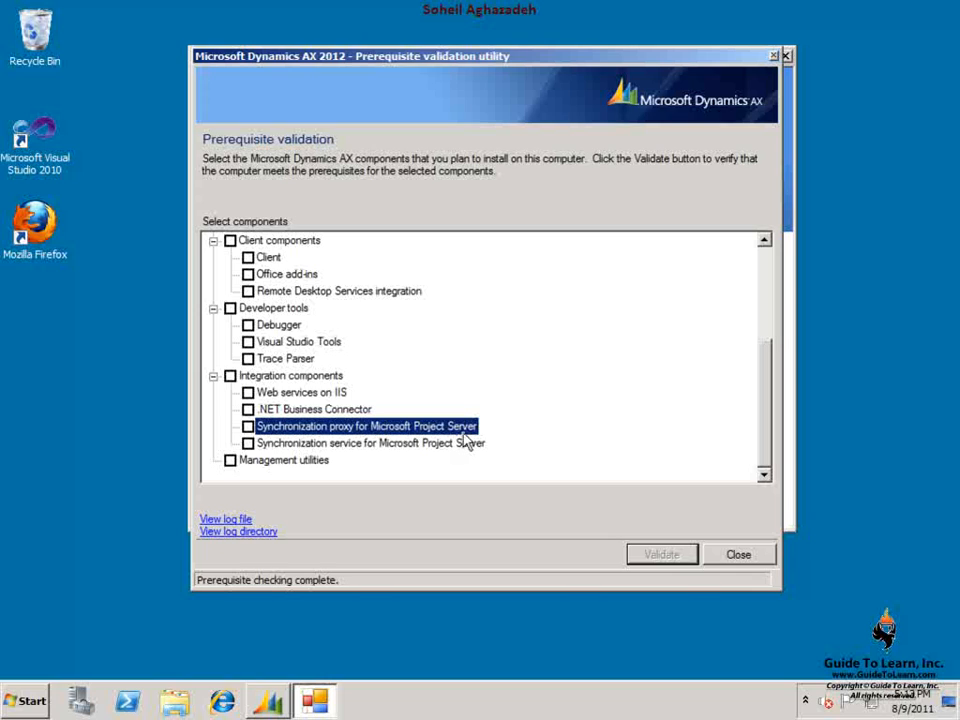
{"action": "mouse_move", "coordinate": [458, 443]}
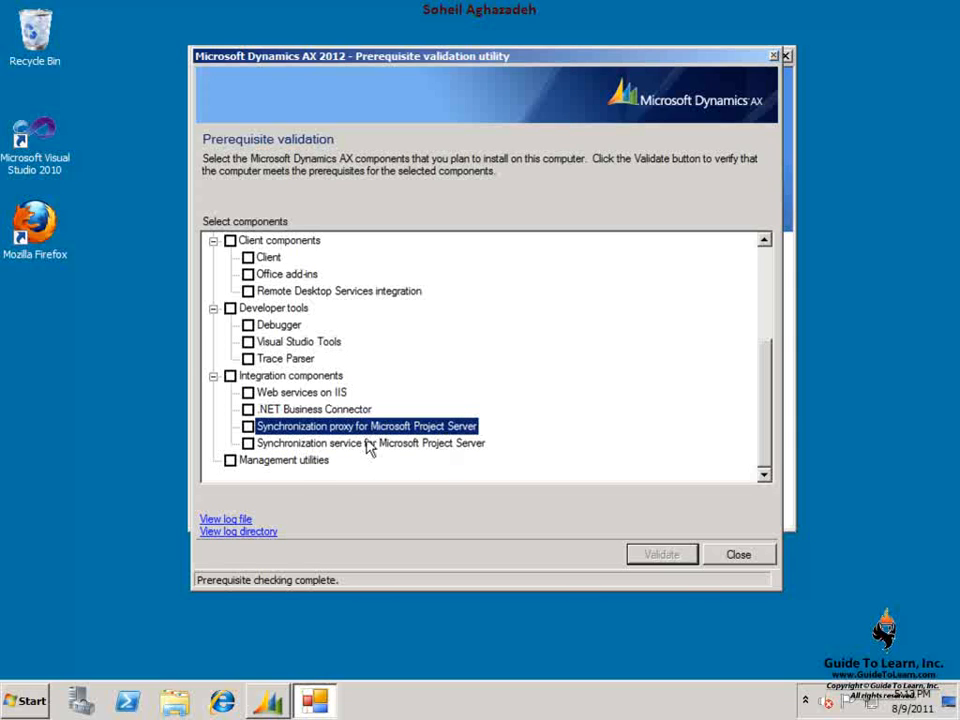
{"action": "left_click", "coordinate": [369, 443]}
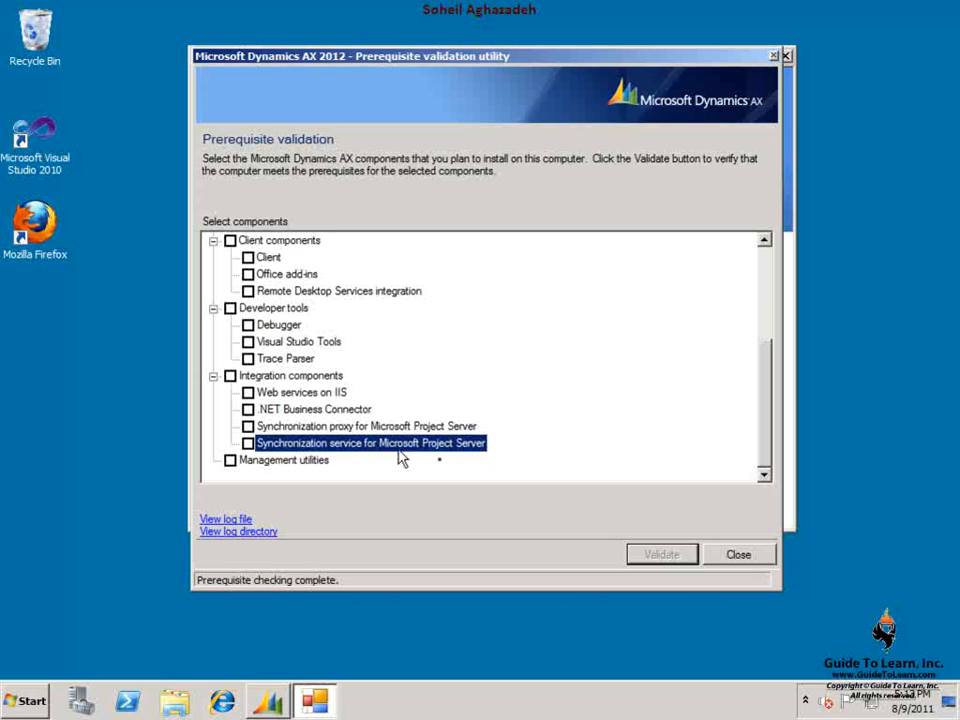
{"action": "left_click", "coordinate": [285, 460]}
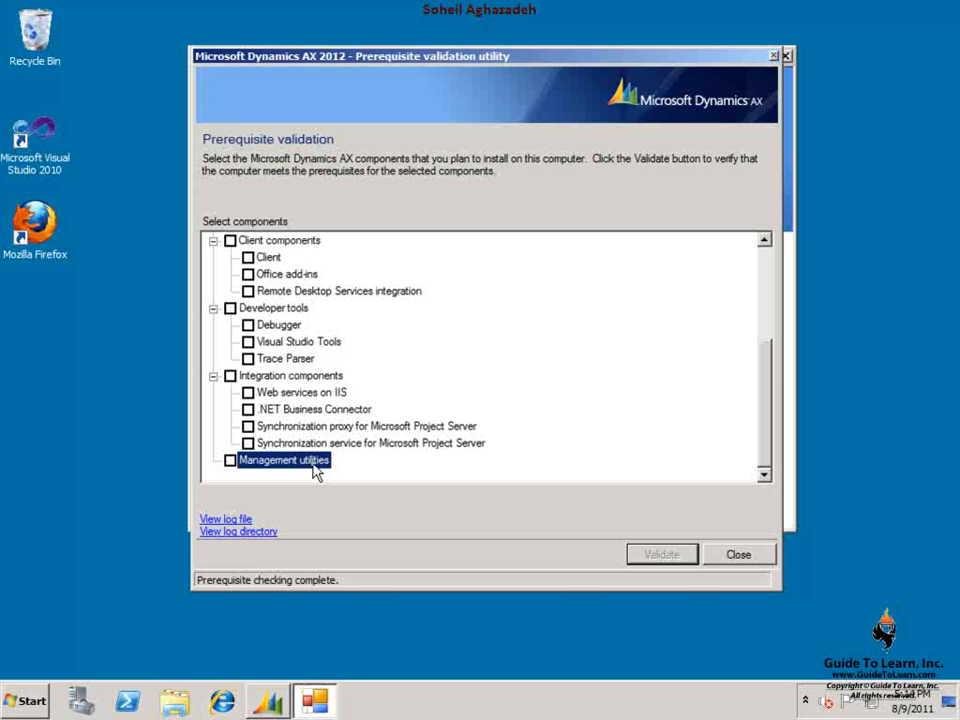
{"action": "mouse_move", "coordinate": [743, 524]}
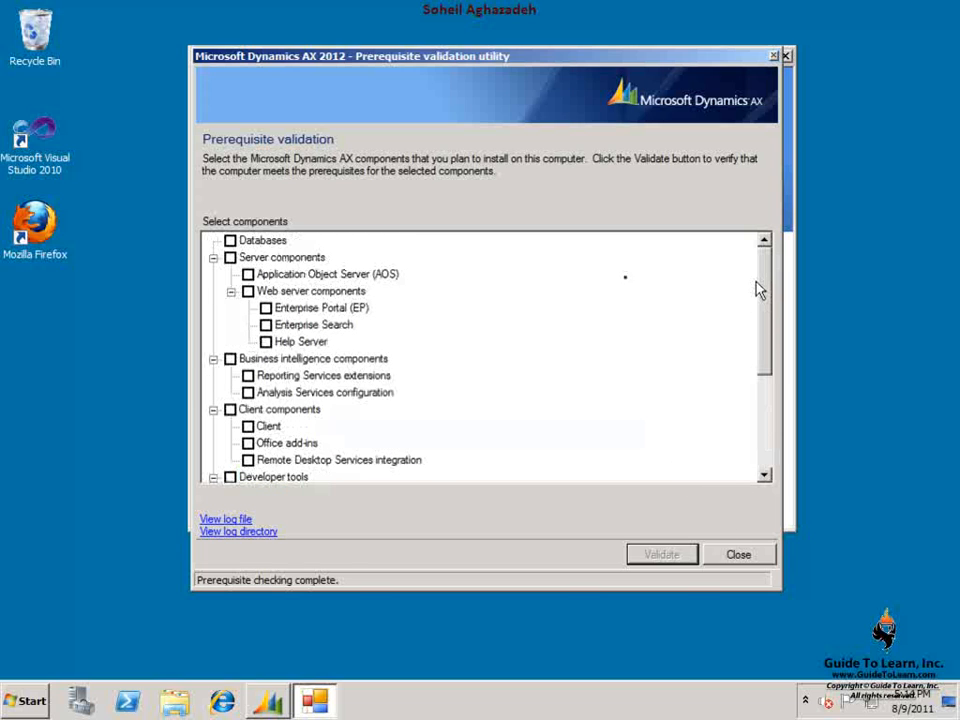
{"action": "mouse_move", "coordinate": [770, 338]}
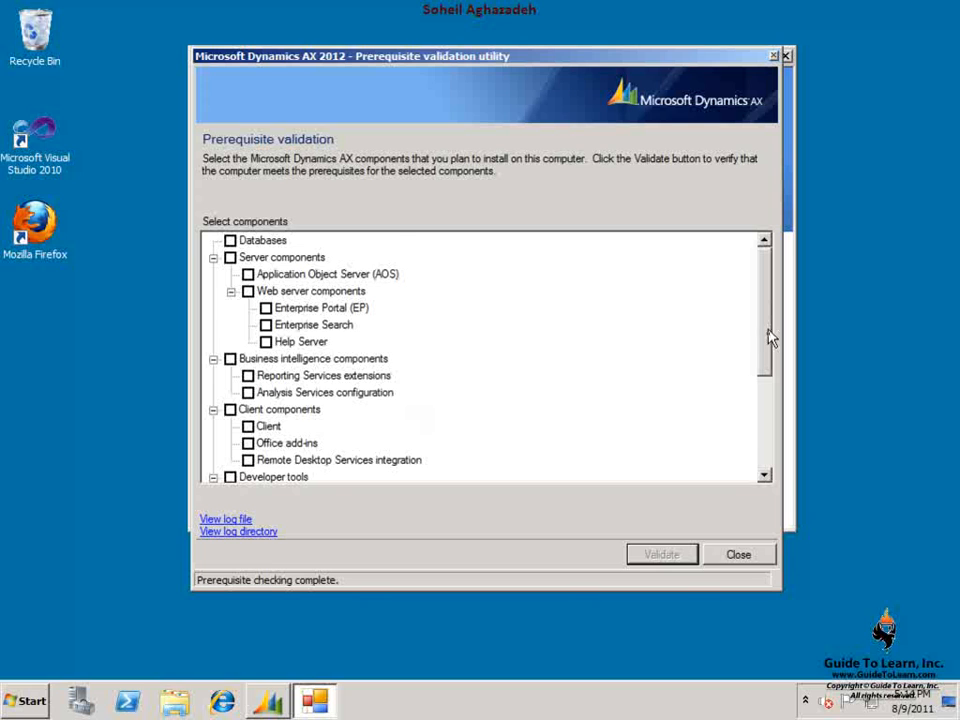